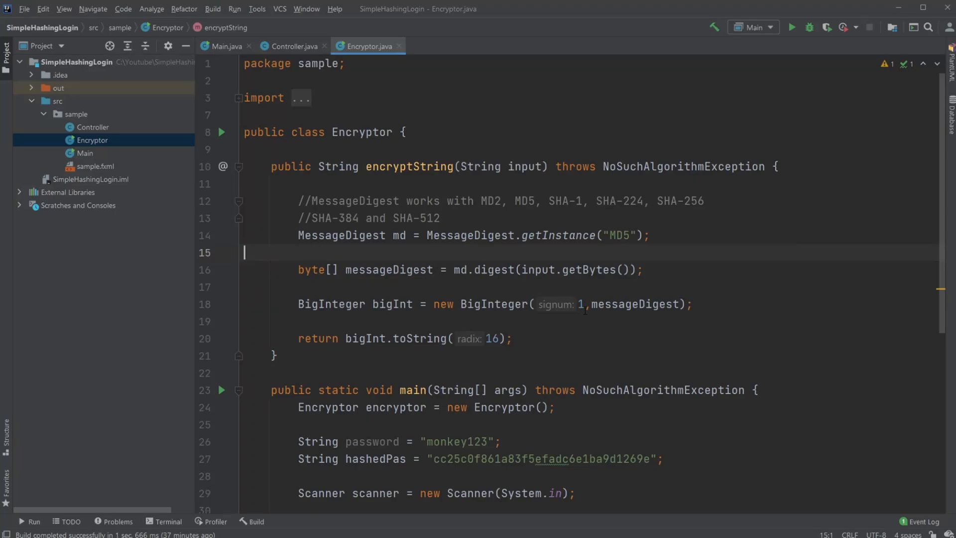
mouse_move(801, 45)
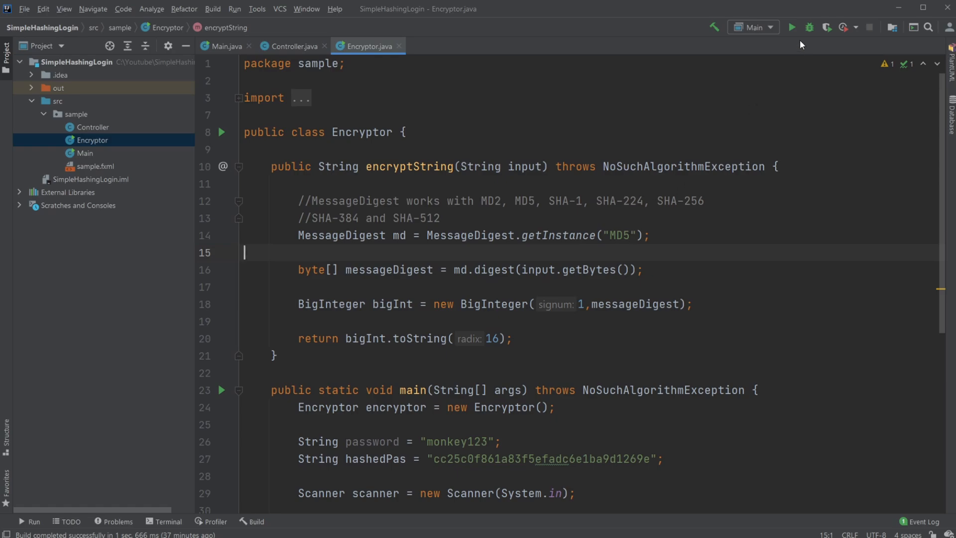
Run the login app and create an account for username Dan.
click(794, 28)
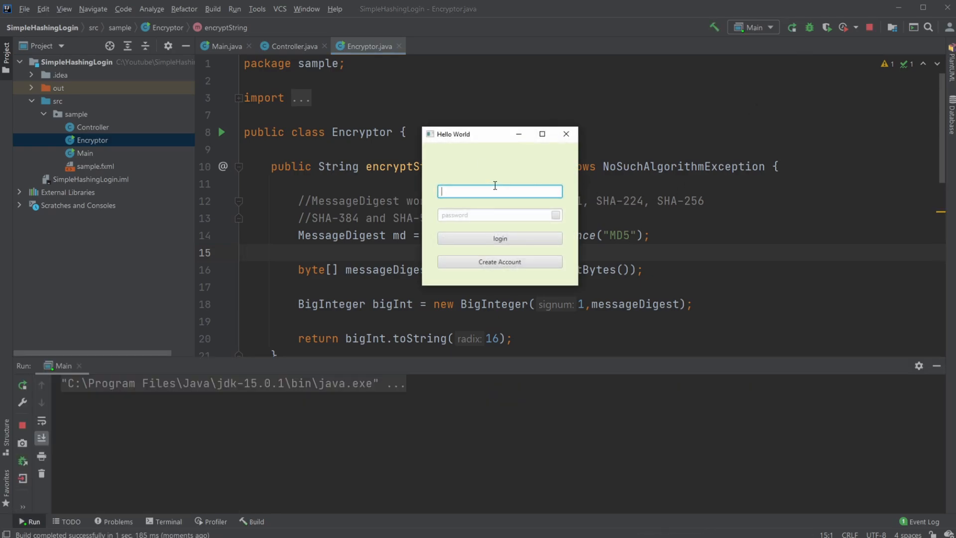
mouse_move(448, 197)
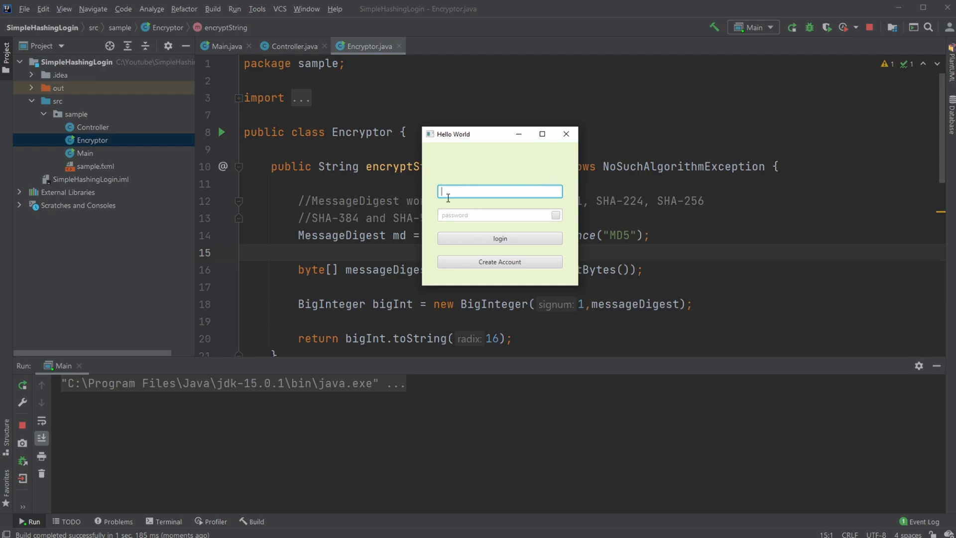
text(D)
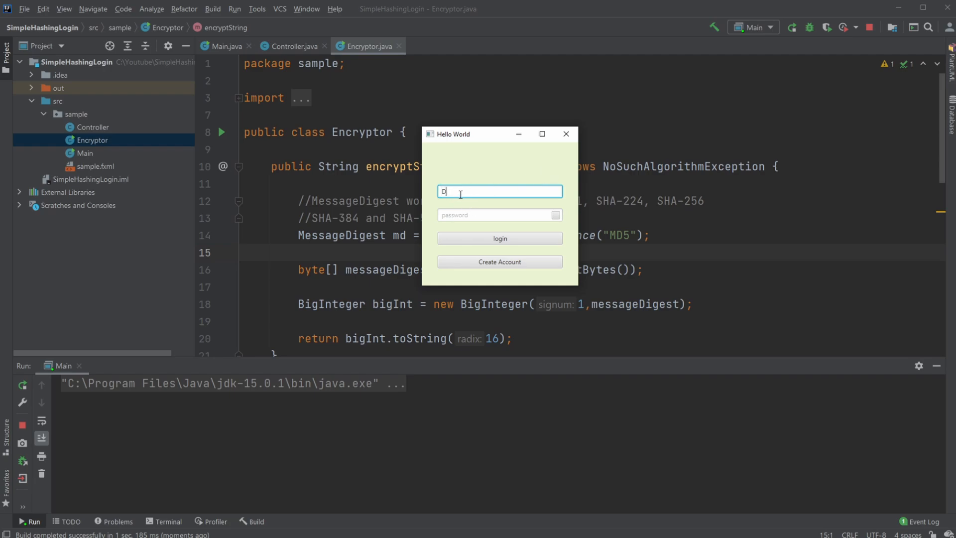
text(an)
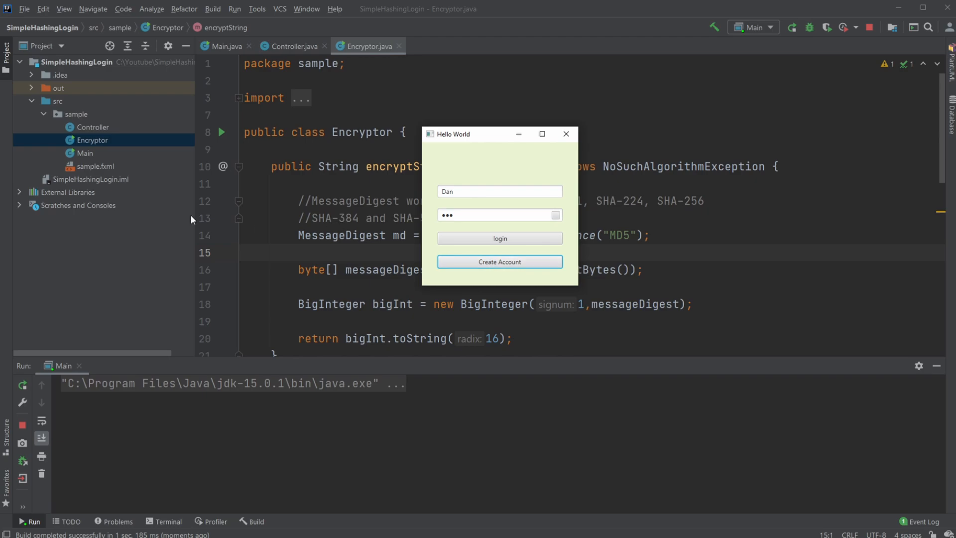
click(499, 261)
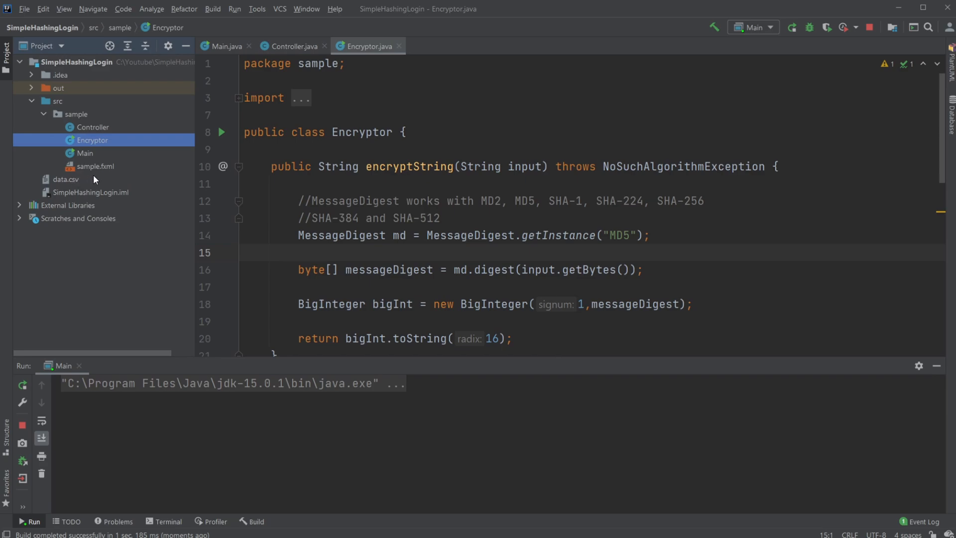
Inspect Dan's stored hash in data.csv, then test correct and wrong password logins.
double_click(65, 179)
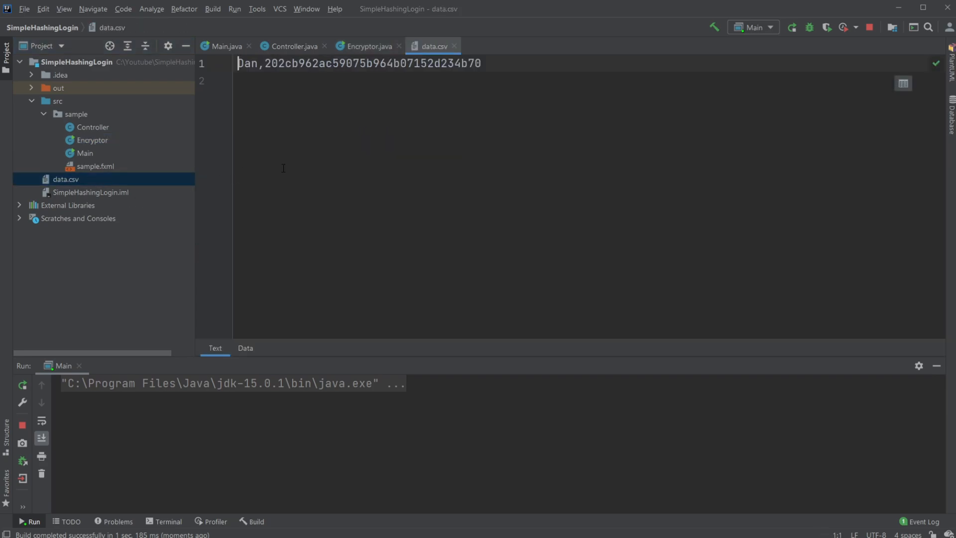
double_click(249, 63)
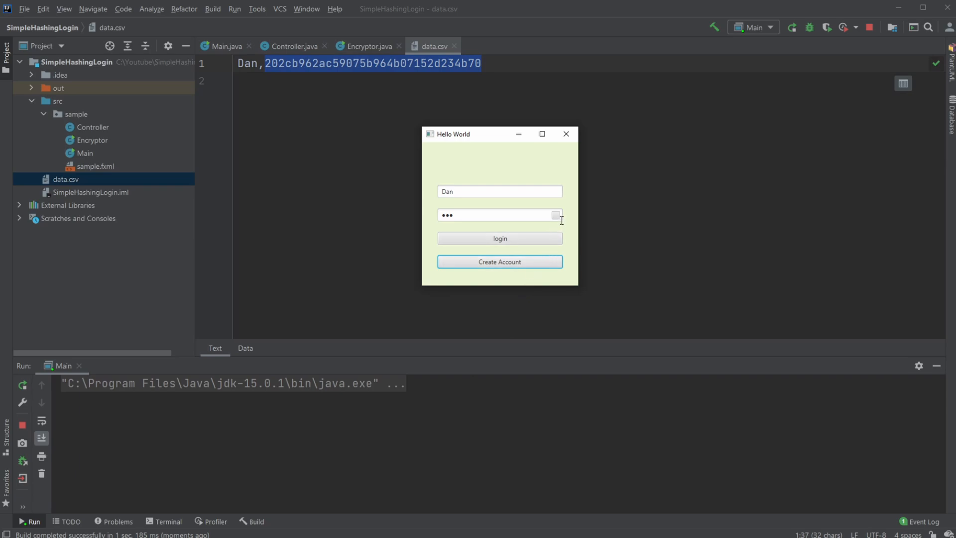
click(556, 215)
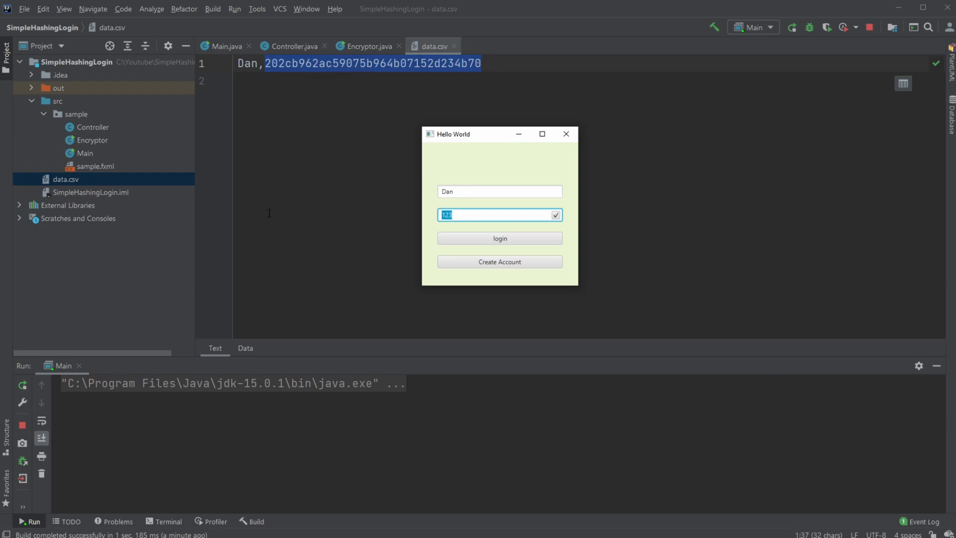
click(499, 238)
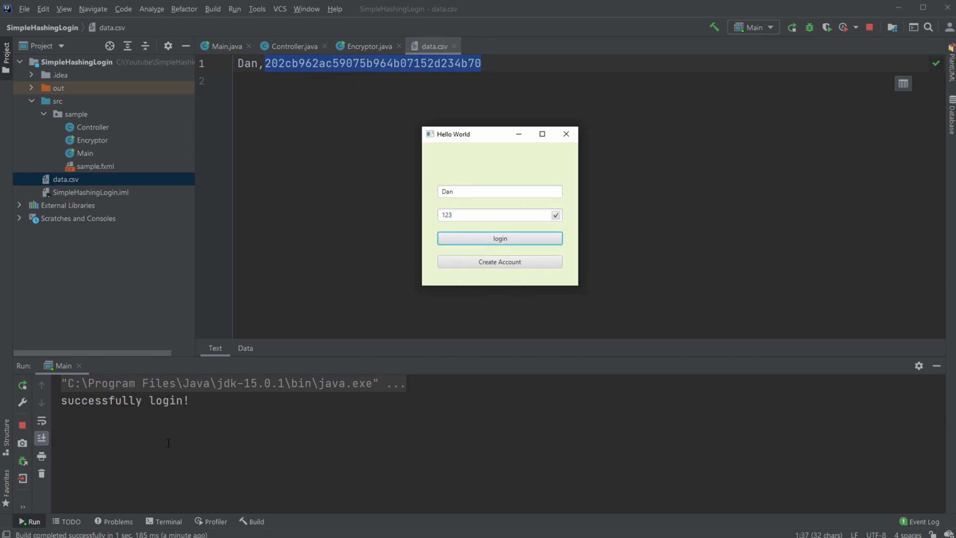
mouse_move(496, 255)
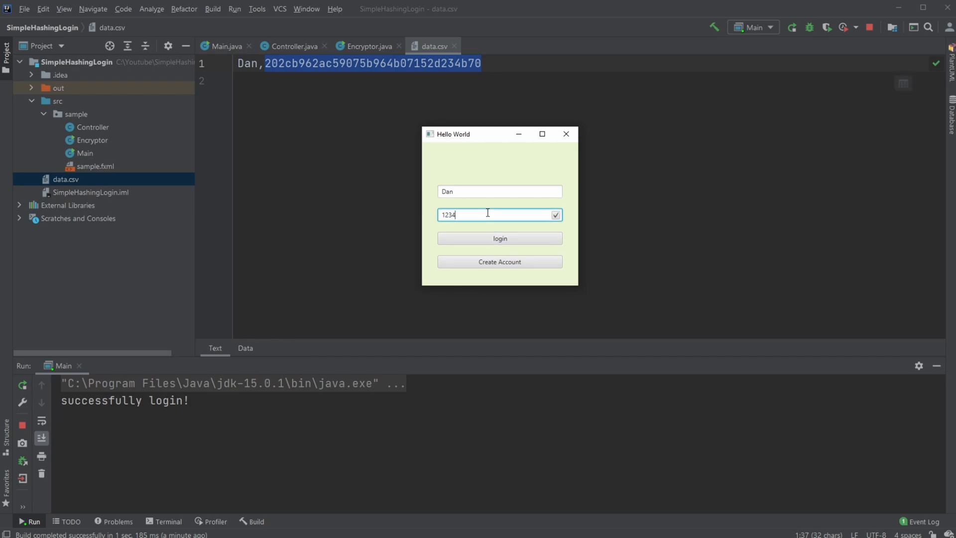
click(500, 238)
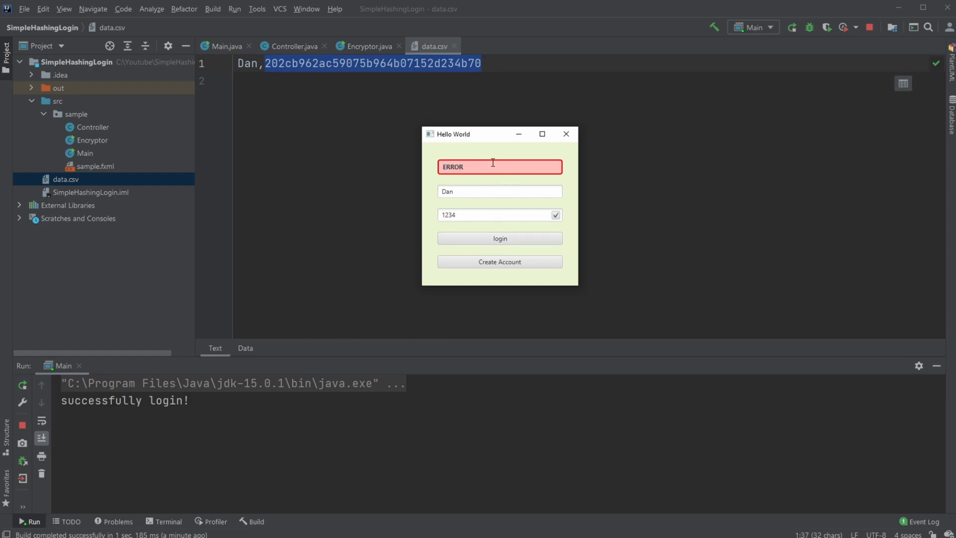
click(566, 134)
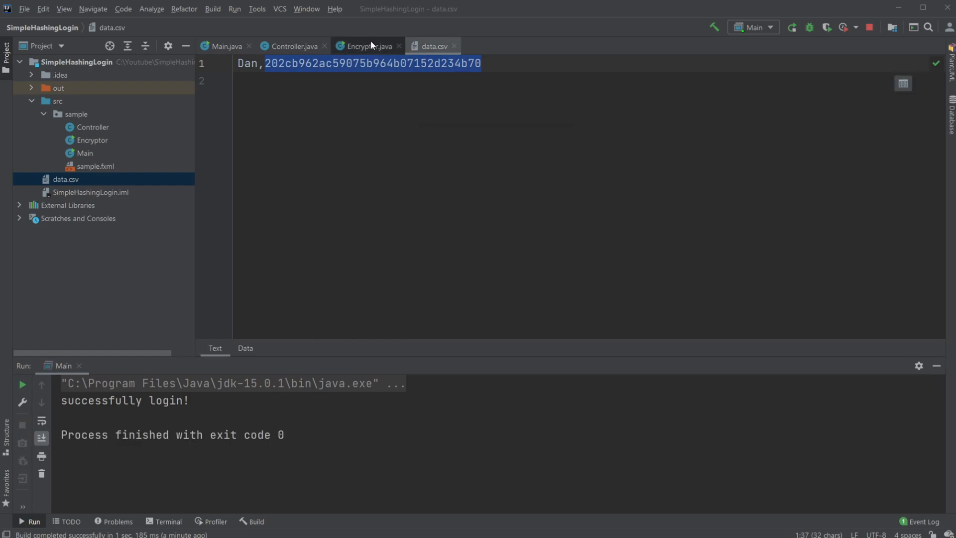
Walk through Encryptor's MD5 digest, input parameter and BigInteger conversion, then close data.csv.
click(370, 46)
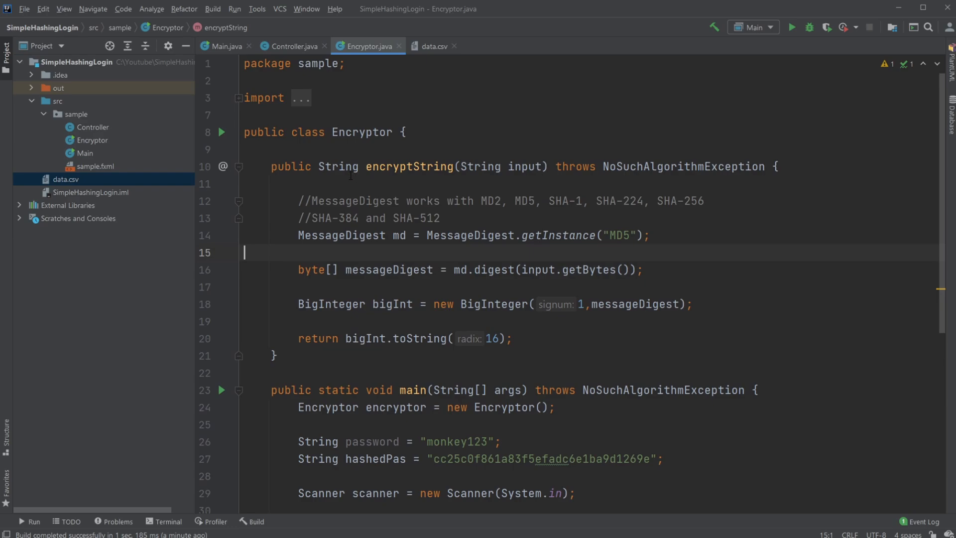
click(238, 98)
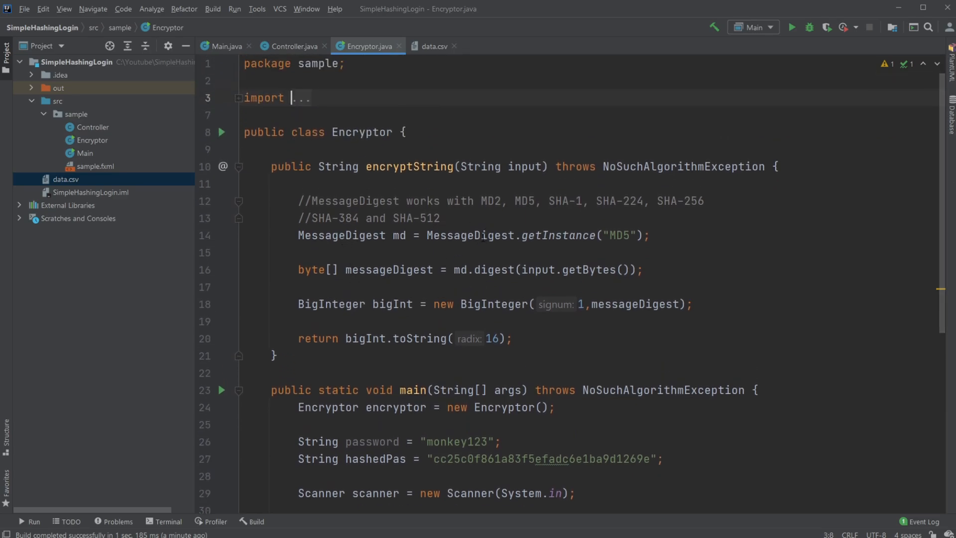
double_click(621, 235)
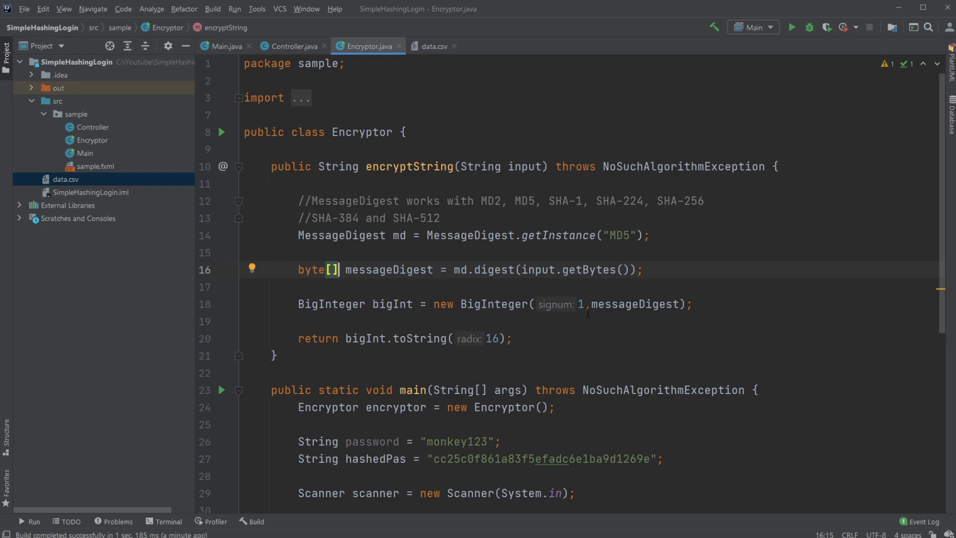
double_click(460, 269)
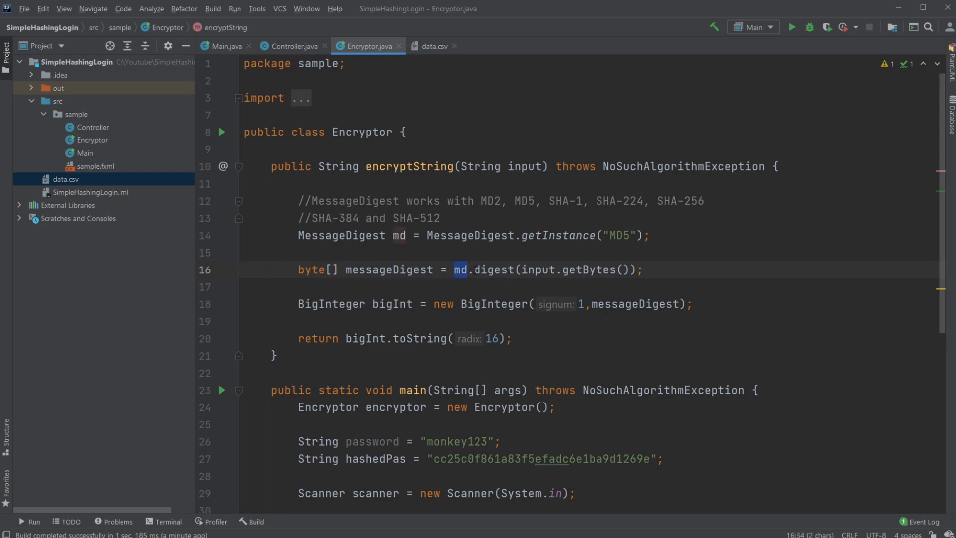
click(543, 270)
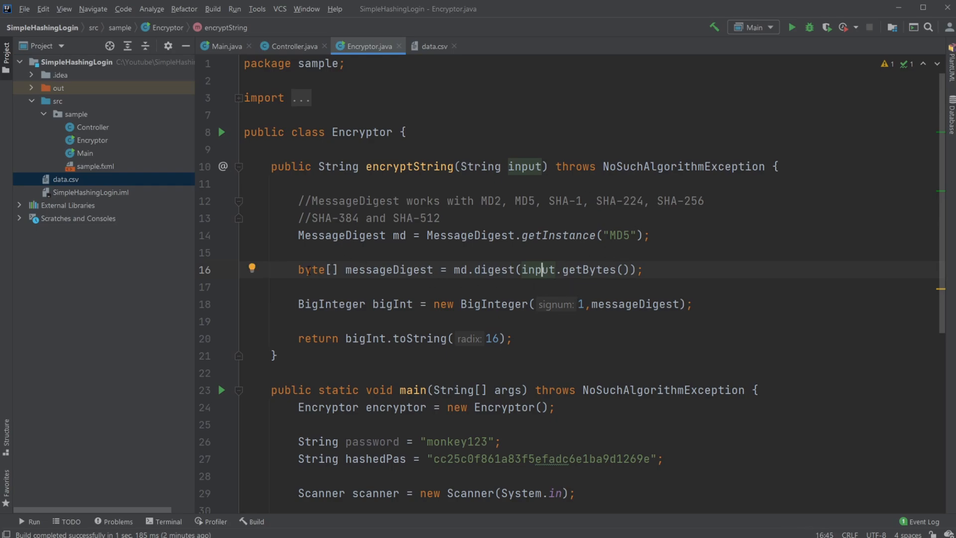
click(490, 304)
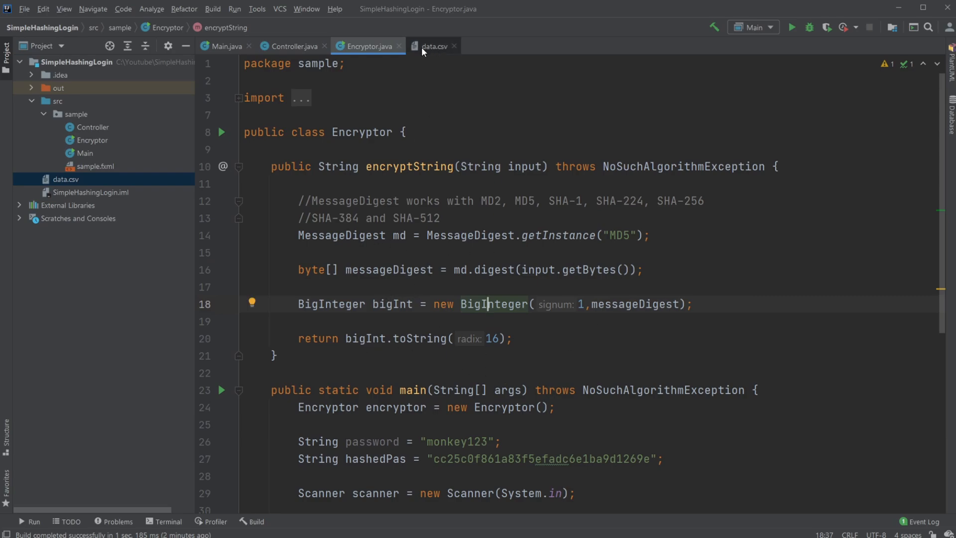
click(433, 46)
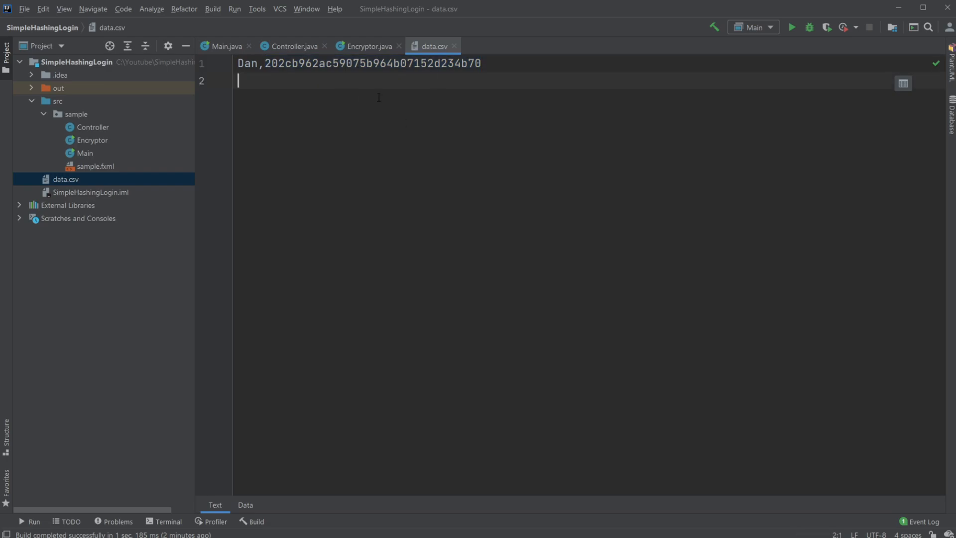
click(367, 46)
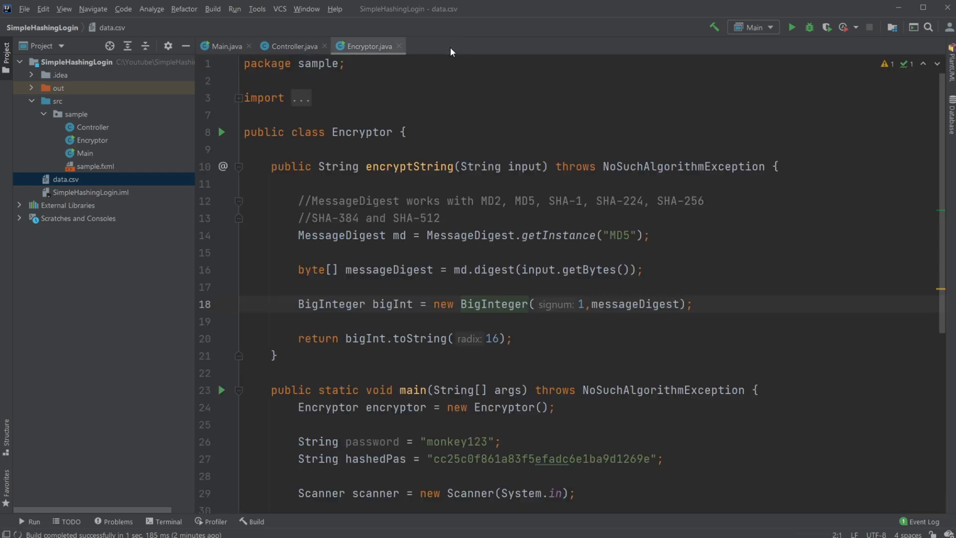
Look over the Controller fields and the sample.fxml login layout in Scene Builder.
click(293, 45)
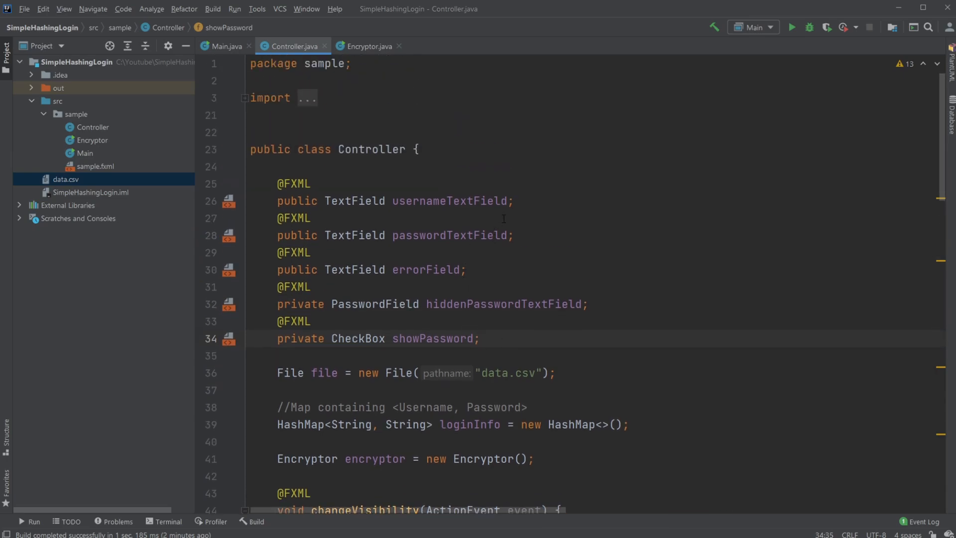
mouse_move(118, 212)
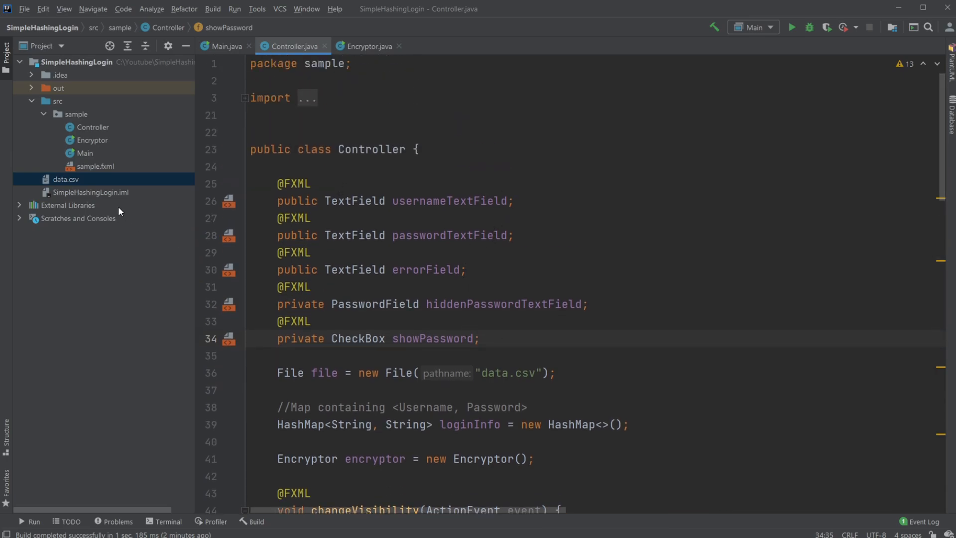
right_click(95, 166)
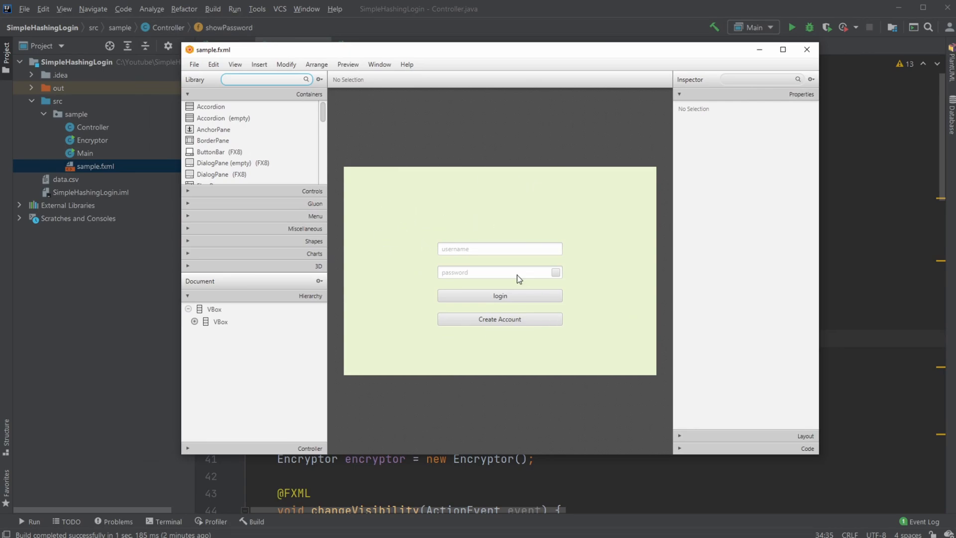
click(478, 273)
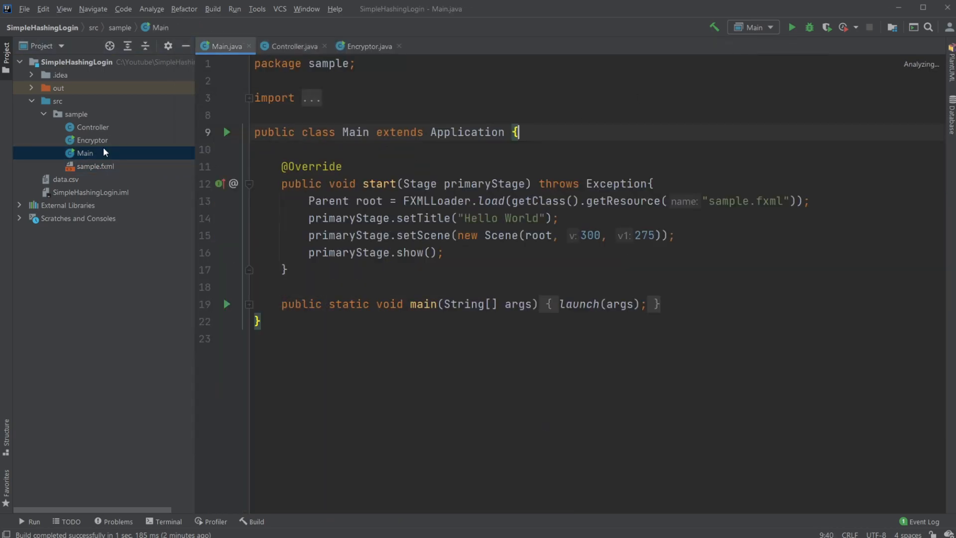
Highlight the 300, 275 window size arguments in Main and switch back to Controller.
drag(553, 235, 655, 236)
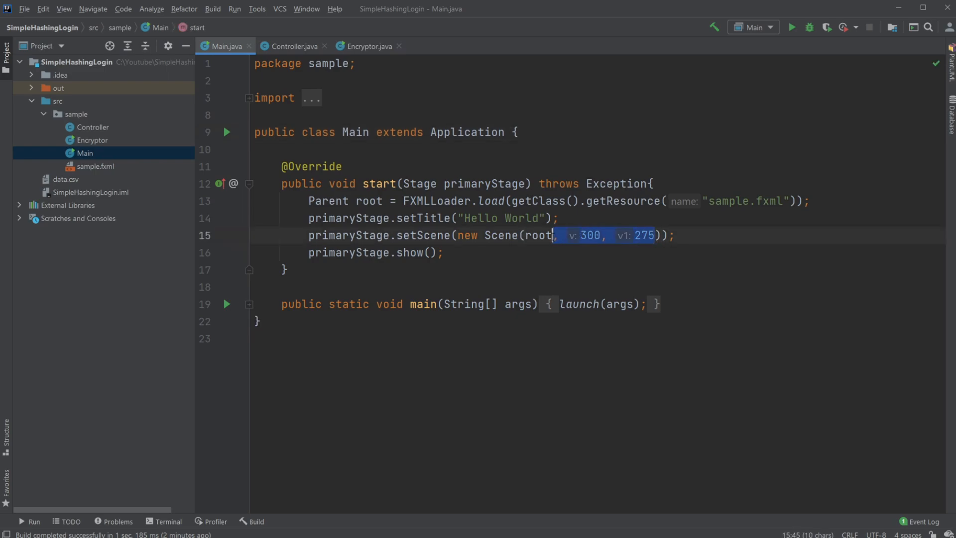
key(Delete)
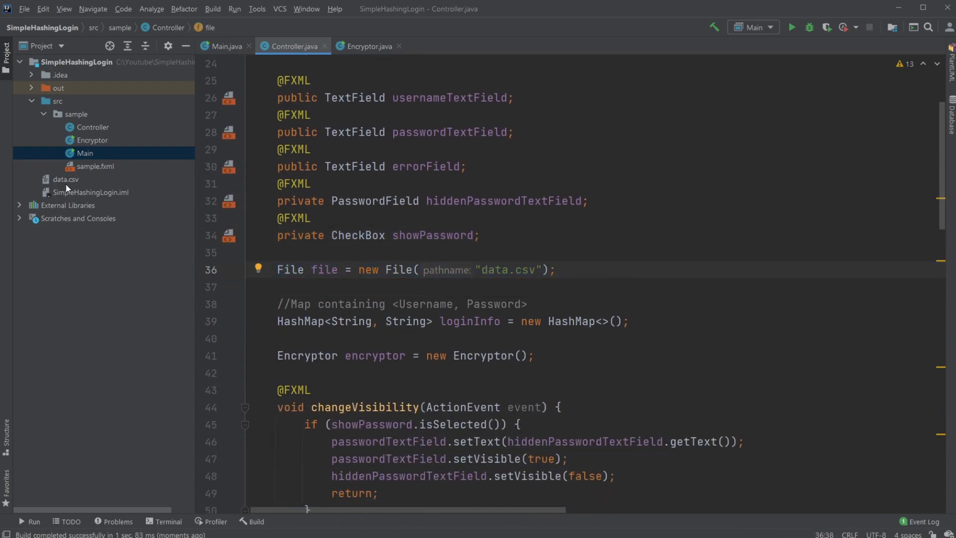
scroll(down, 3)
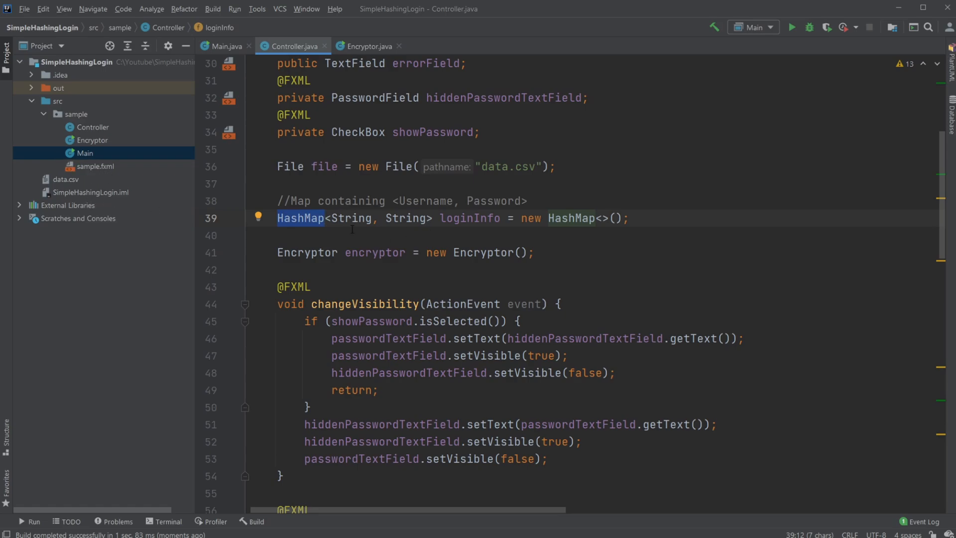
double_click(351, 218)
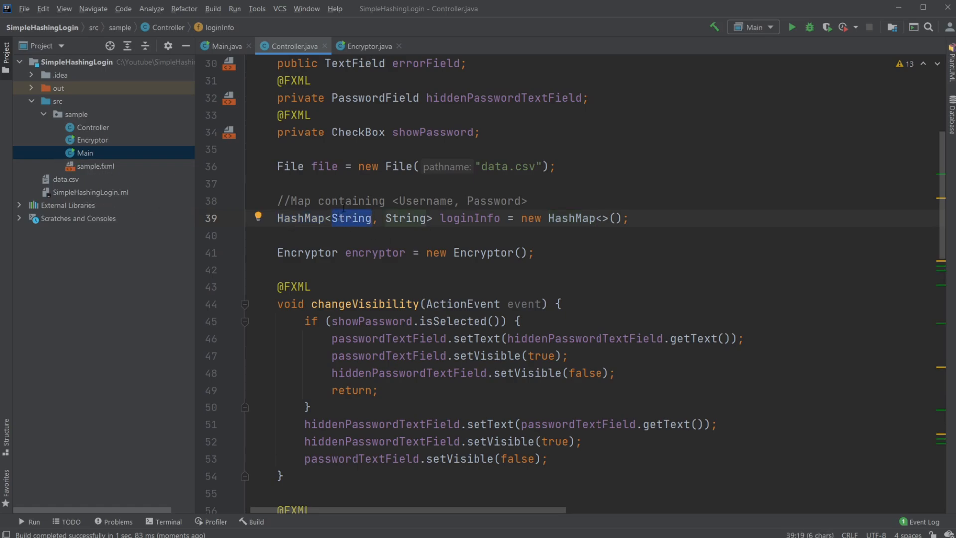
click(277, 236)
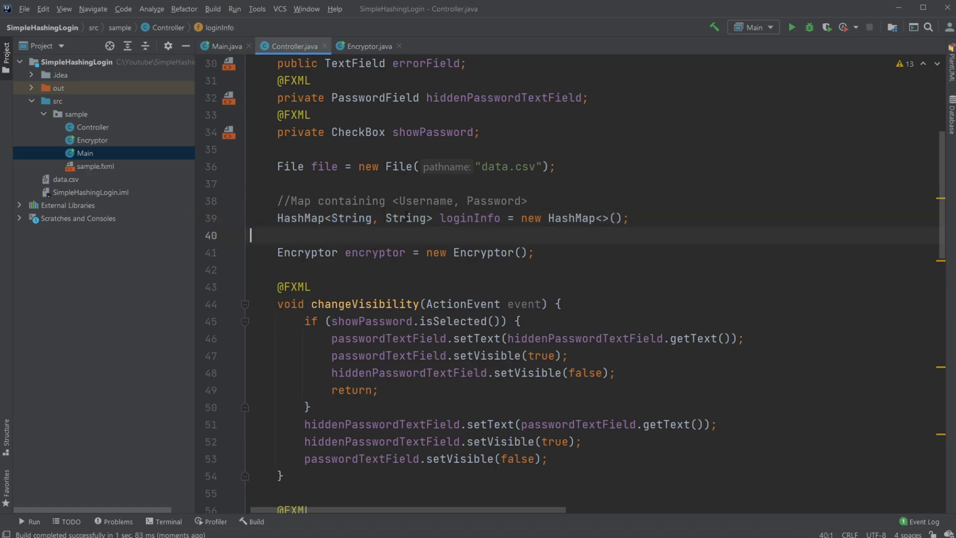
double_click(406, 218)
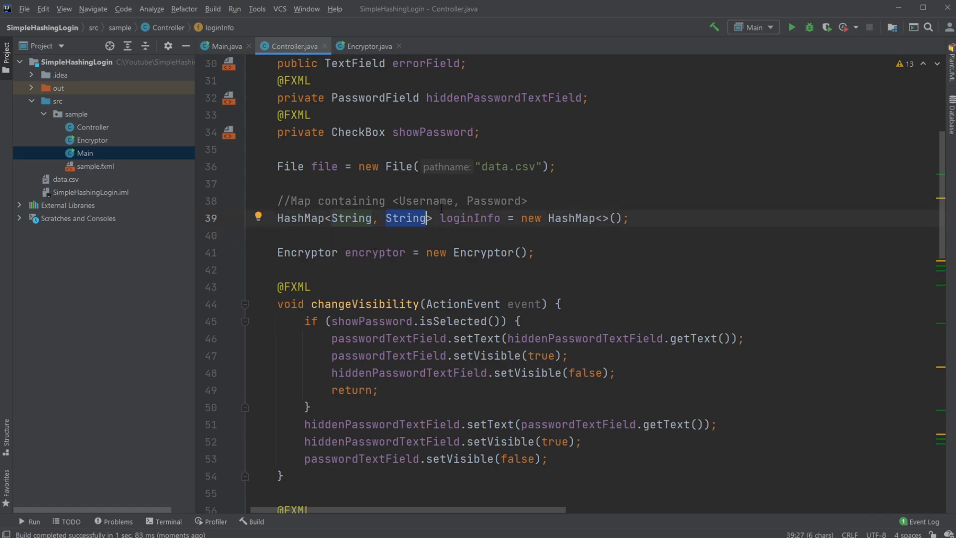
mouse_move(376, 531)
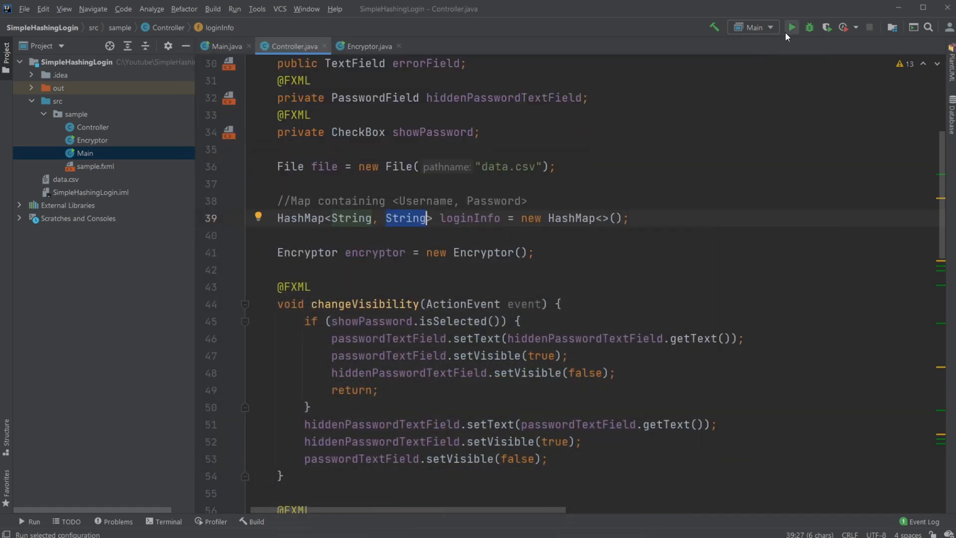
click(796, 27)
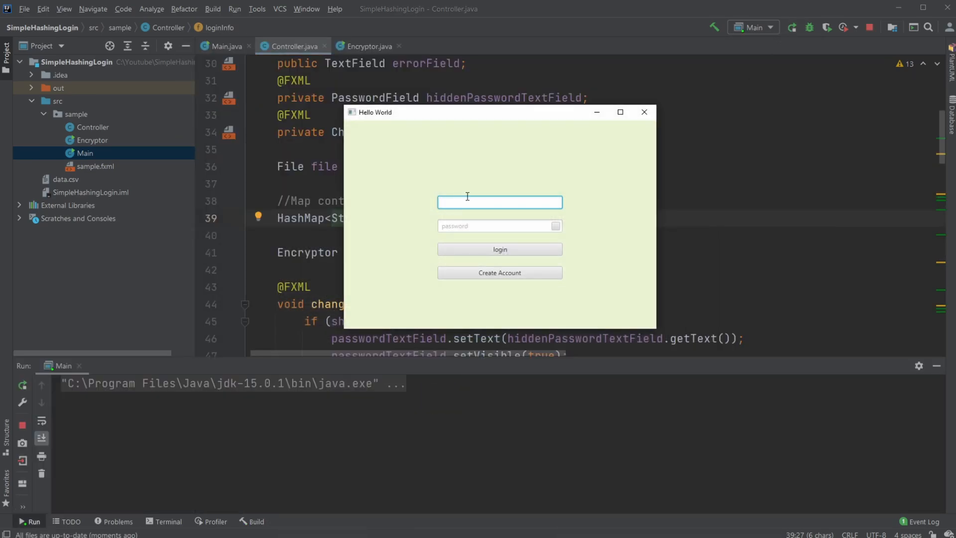
text(dan)
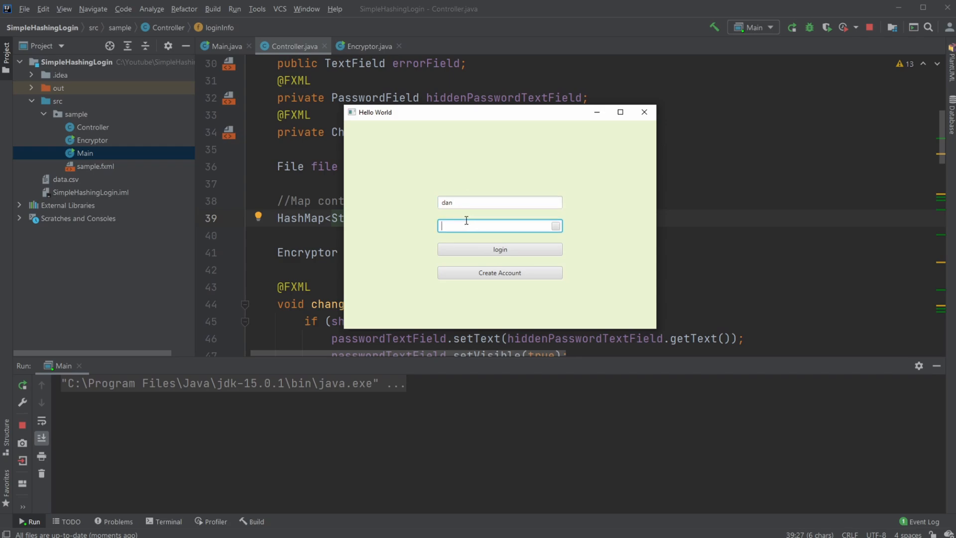
click(500, 249)
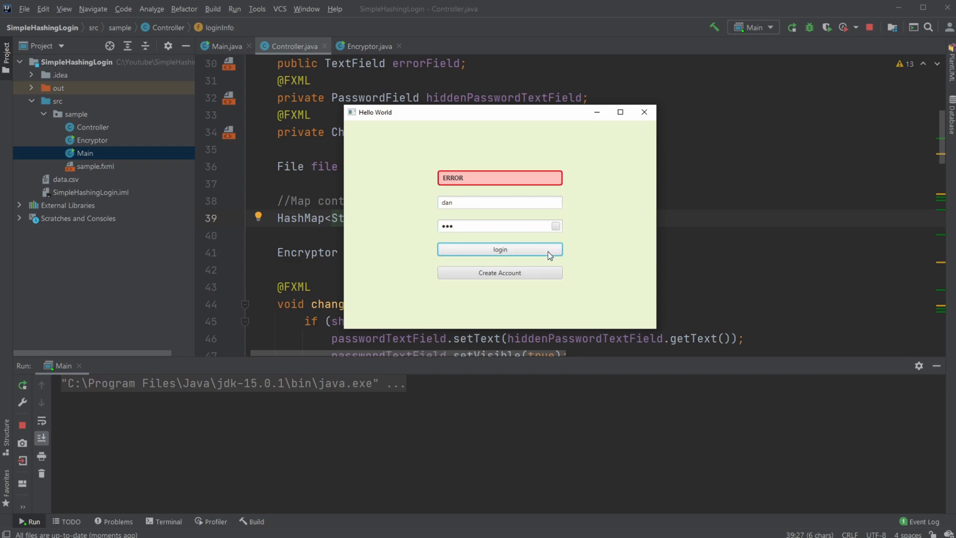
click(556, 226)
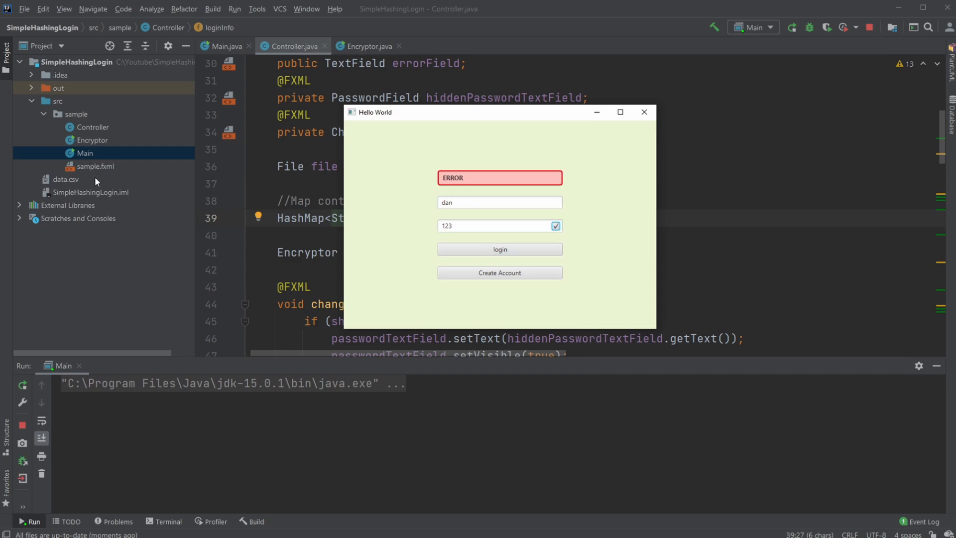
double_click(65, 179)
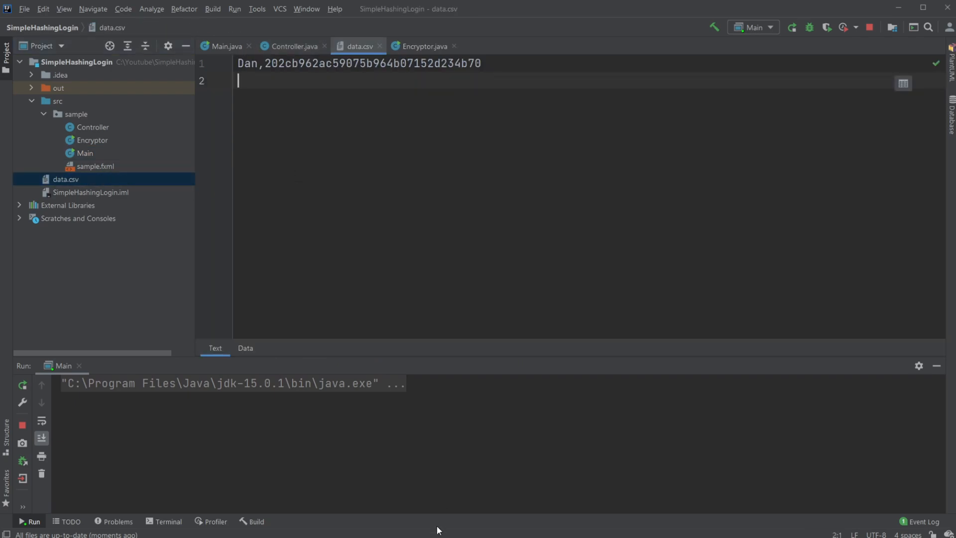
mouse_move(341, 435)
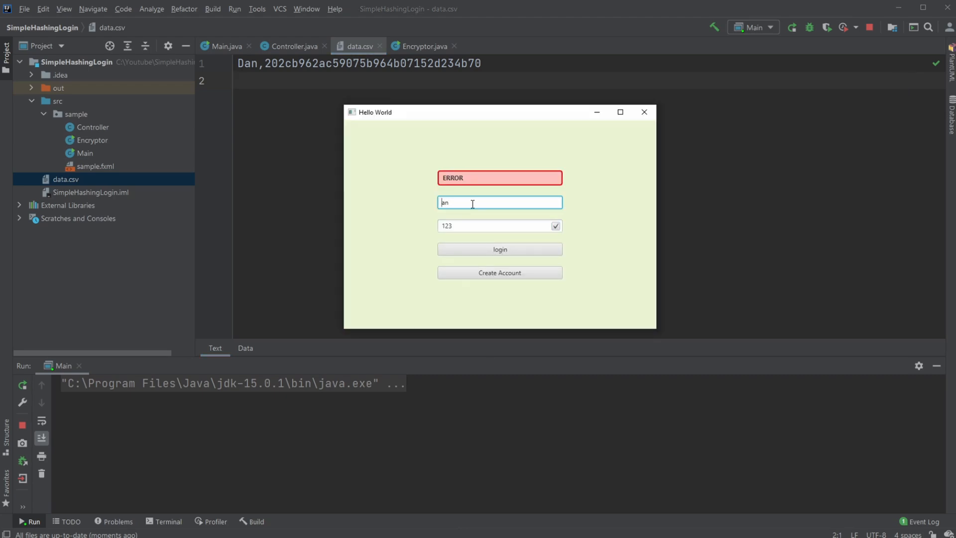
click(500, 249)
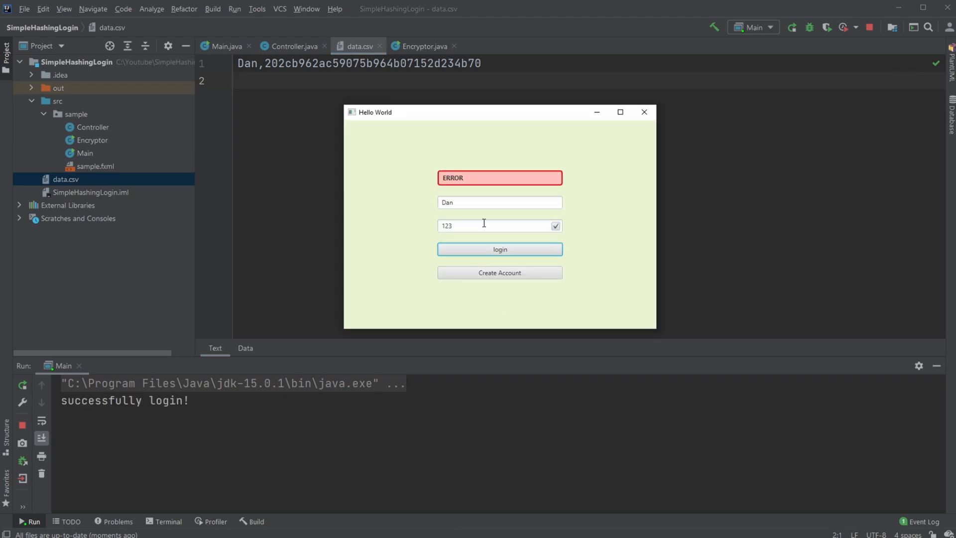
mouse_move(649, 124)
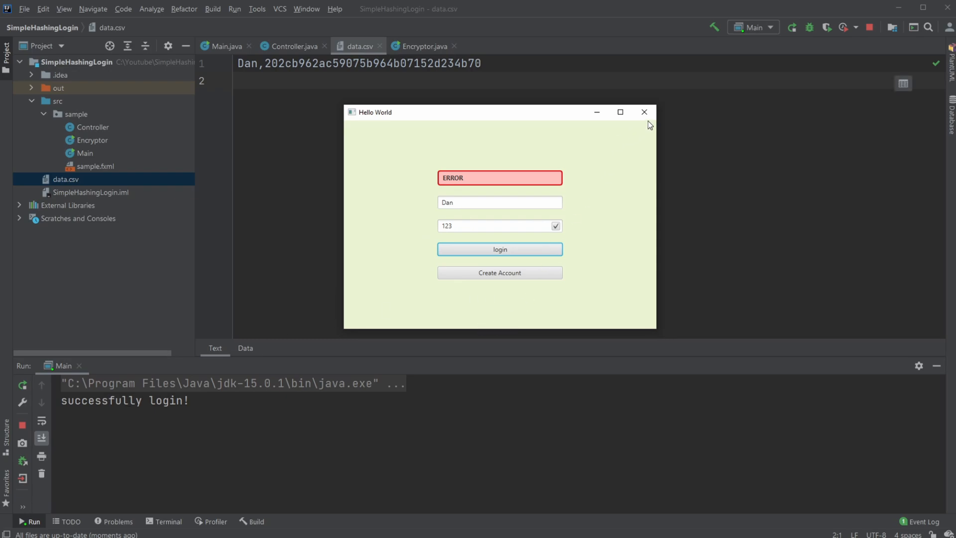
click(644, 112)
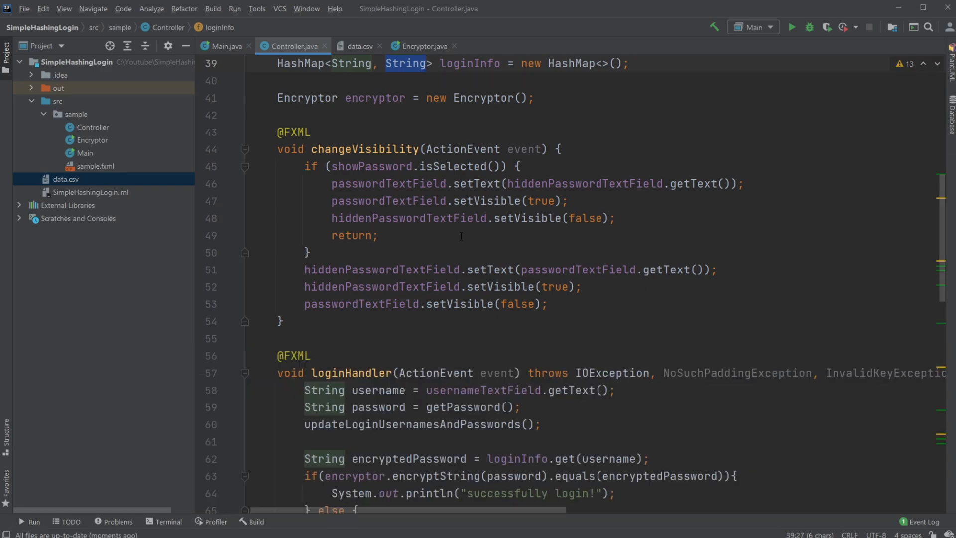
scroll(down, 3)
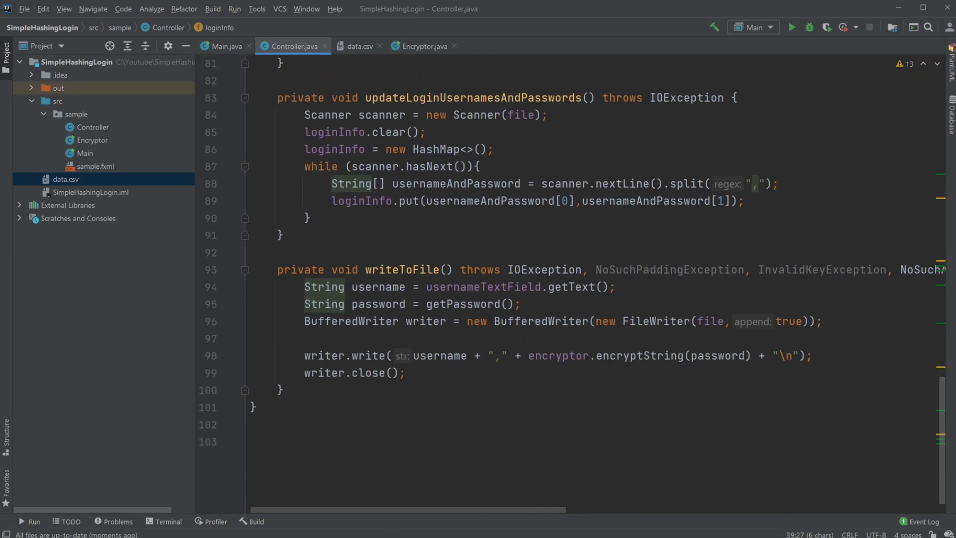
click(792, 27)
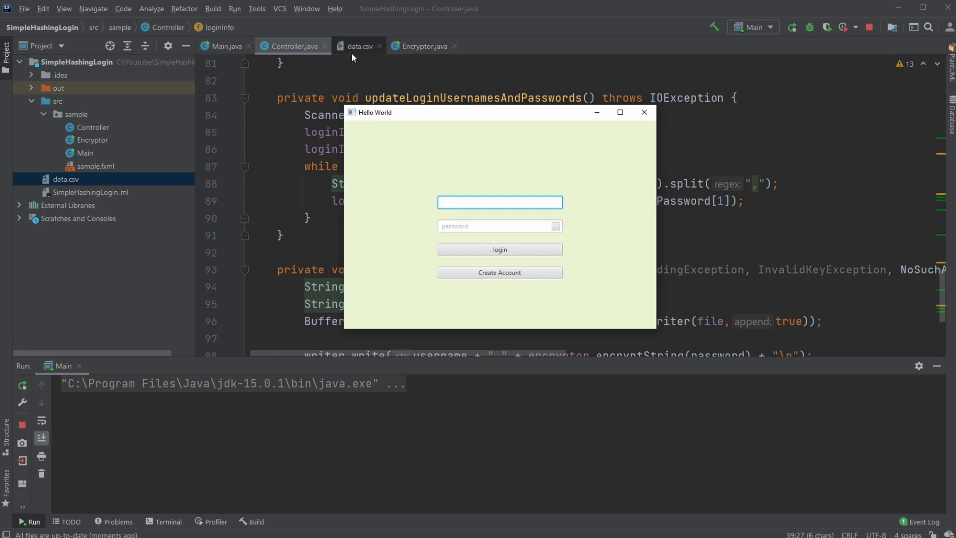
click(496, 226)
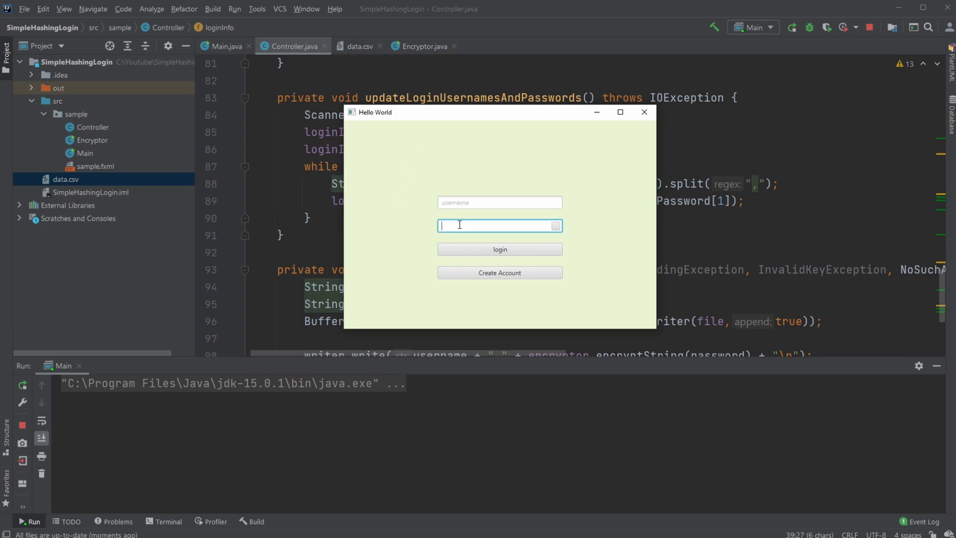
click(500, 202)
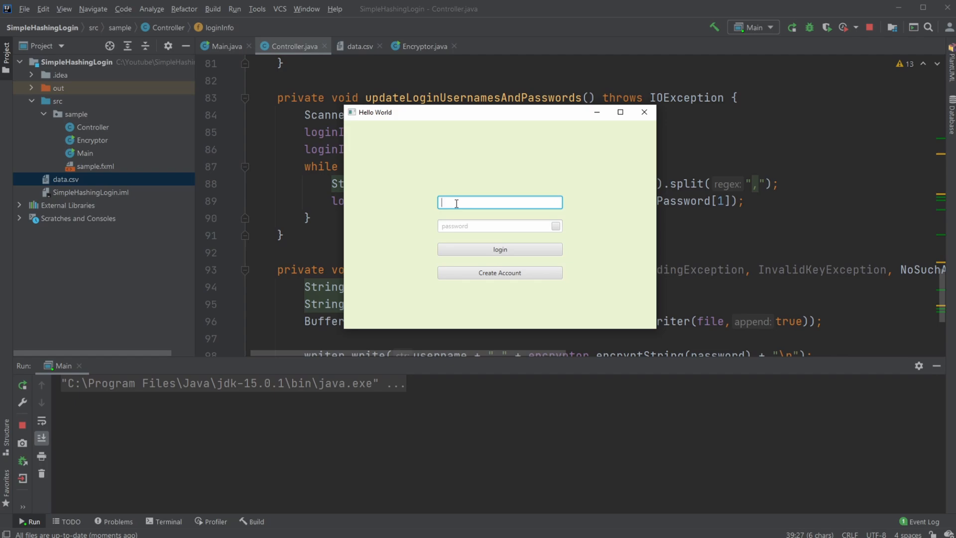
text(Test)
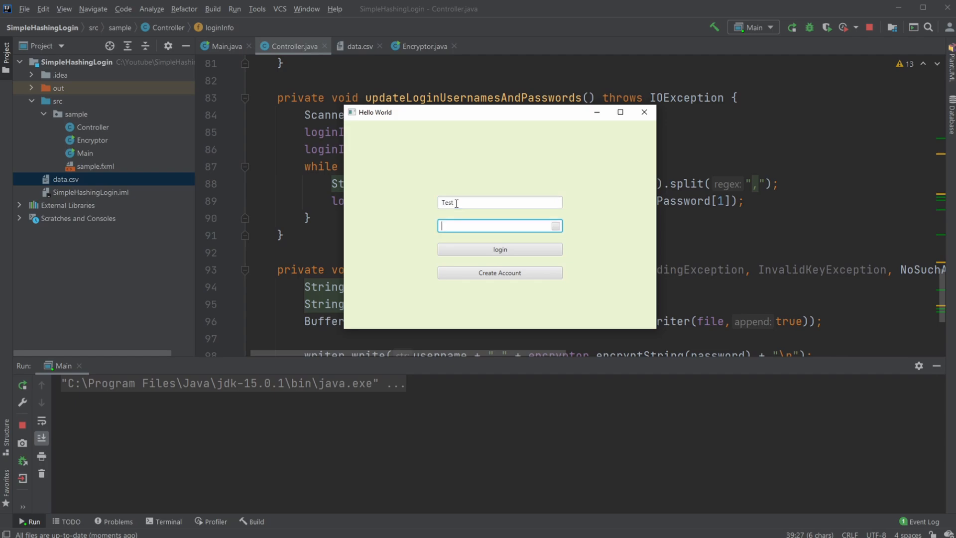
text(abc)
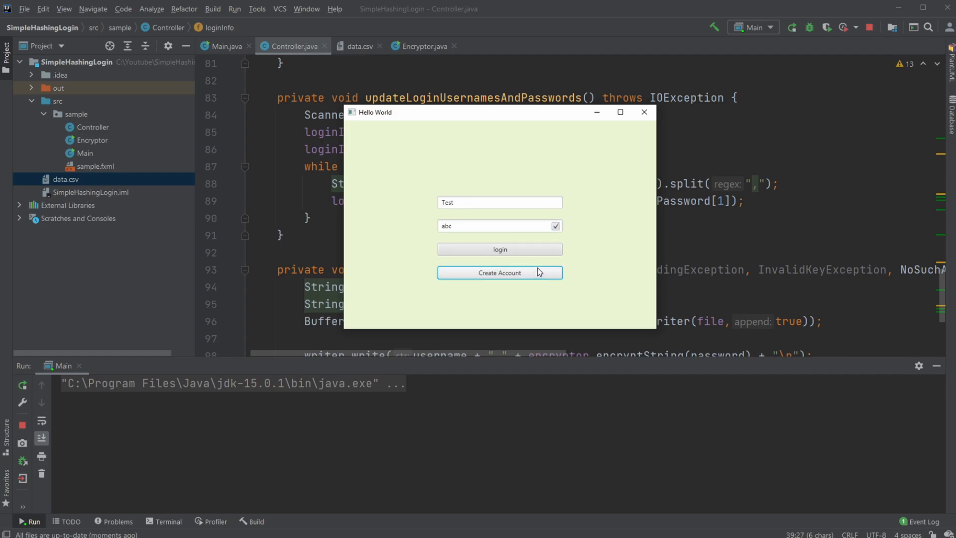
click(500, 273)
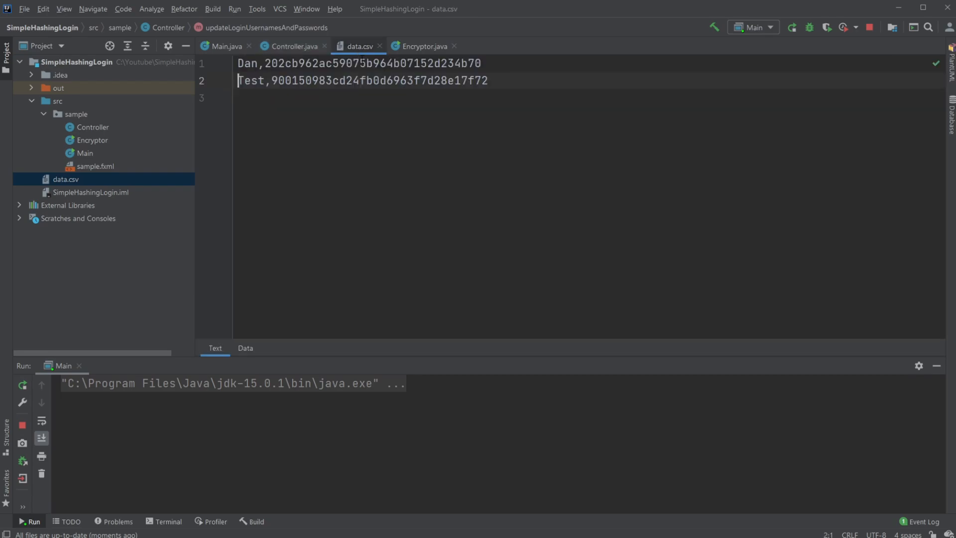
click(292, 46)
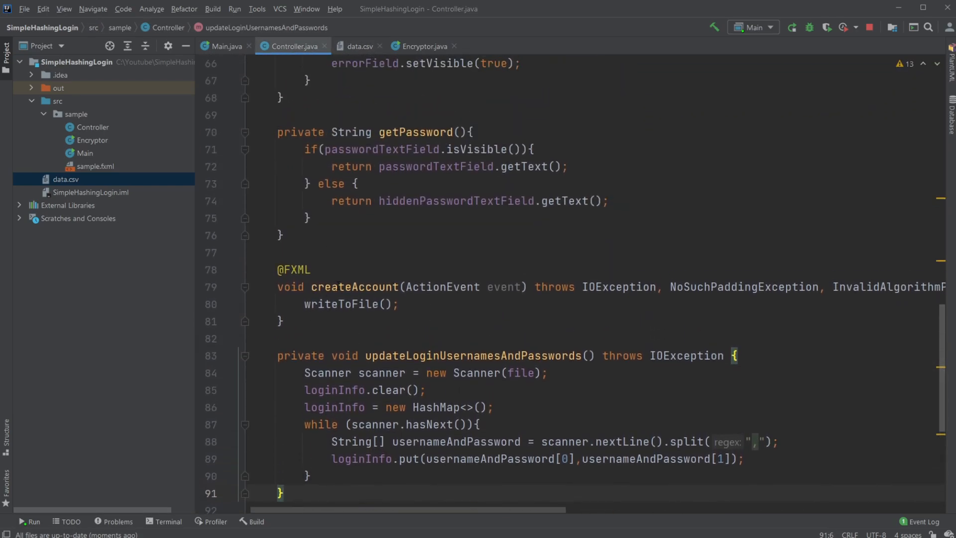
double_click(355, 287)
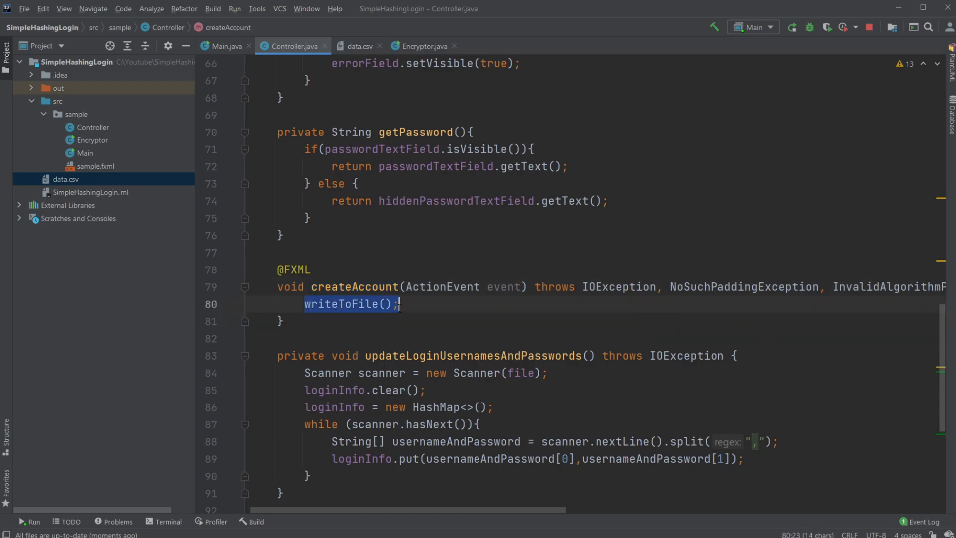
scroll(down, 3)
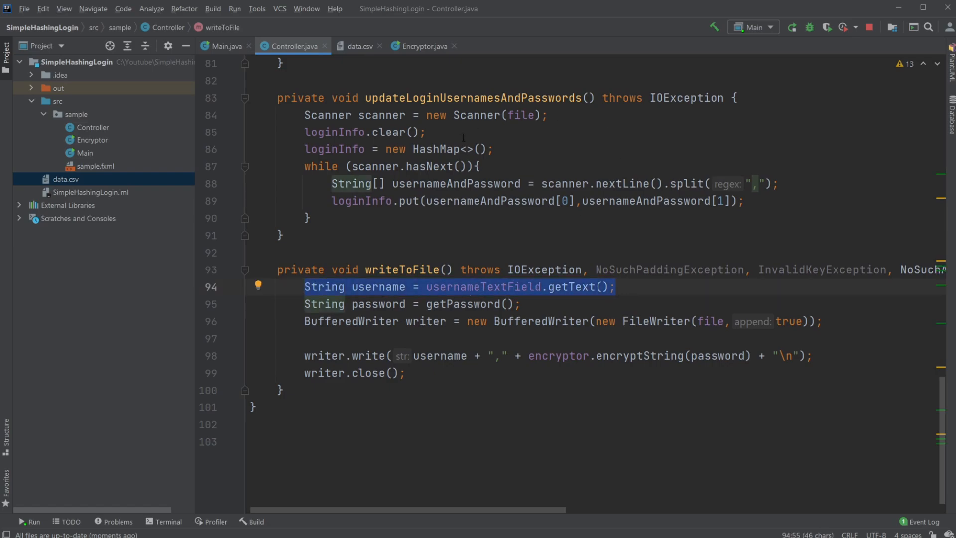
double_click(378, 304)
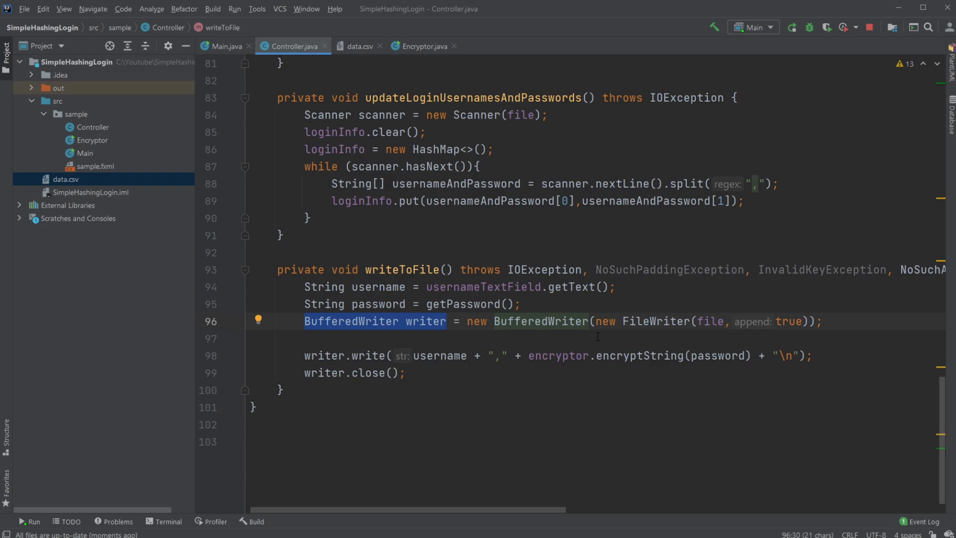
double_click(656, 321)
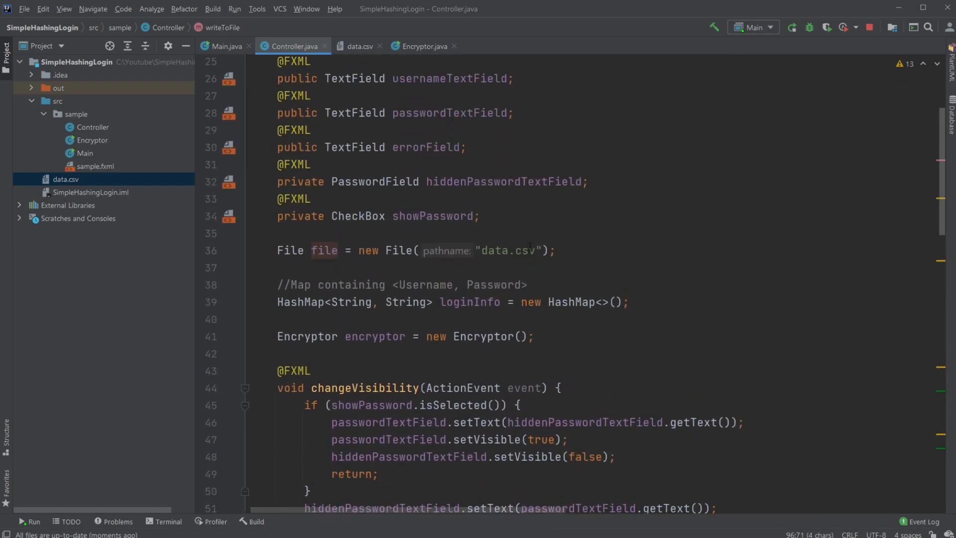
scroll(down, 3)
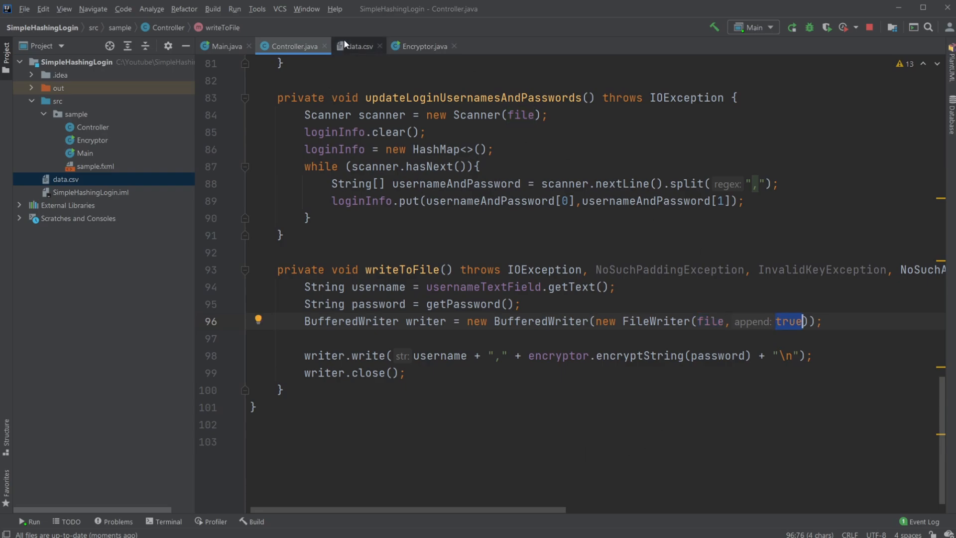
click(357, 45)
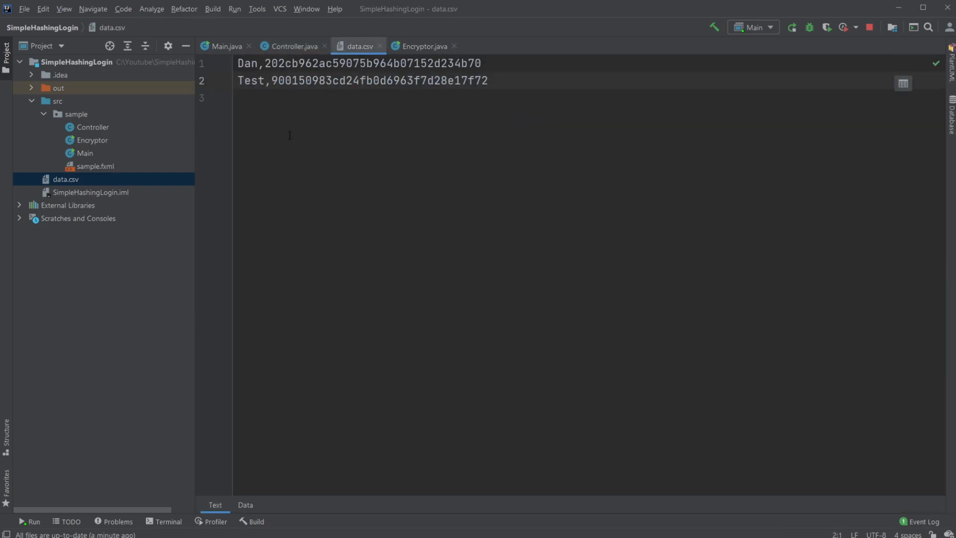
click(296, 46)
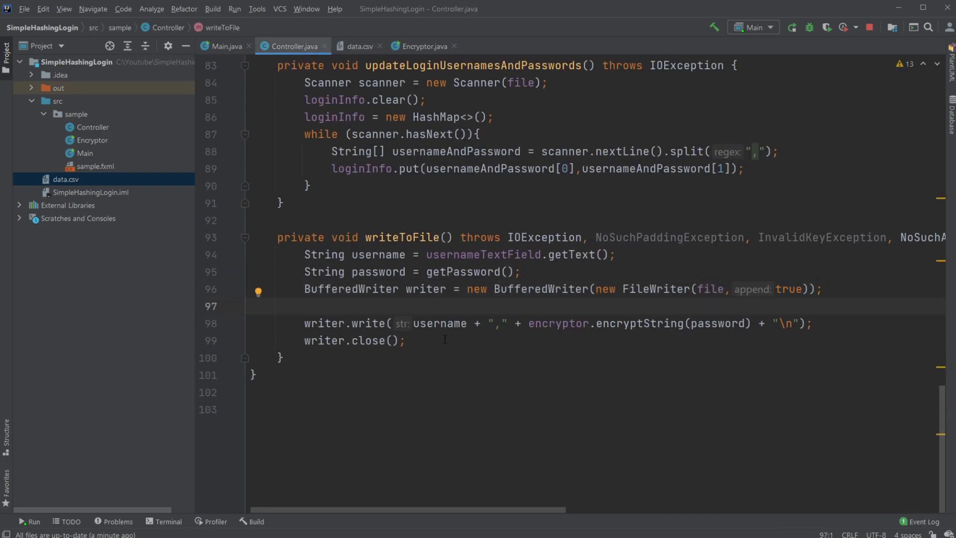
double_click(438, 323)
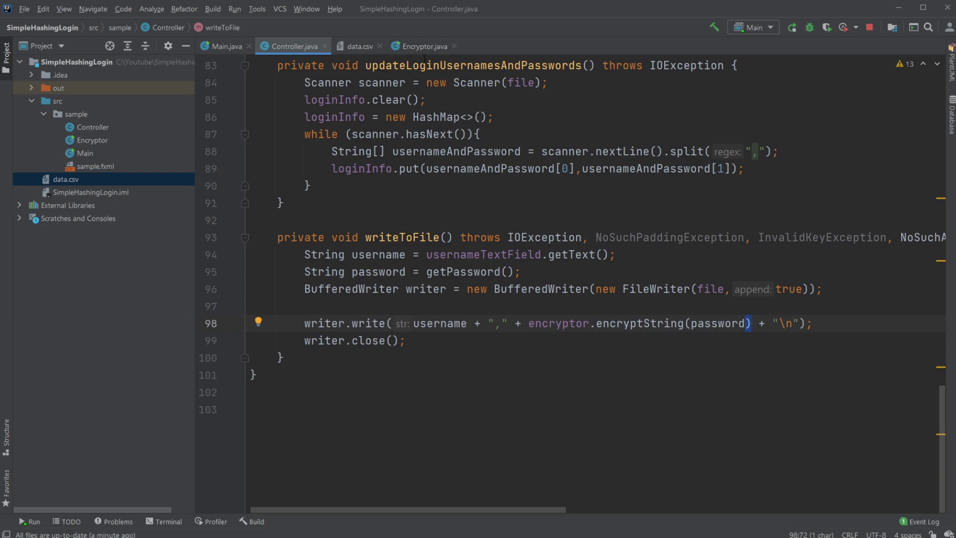
double_click(718, 323)
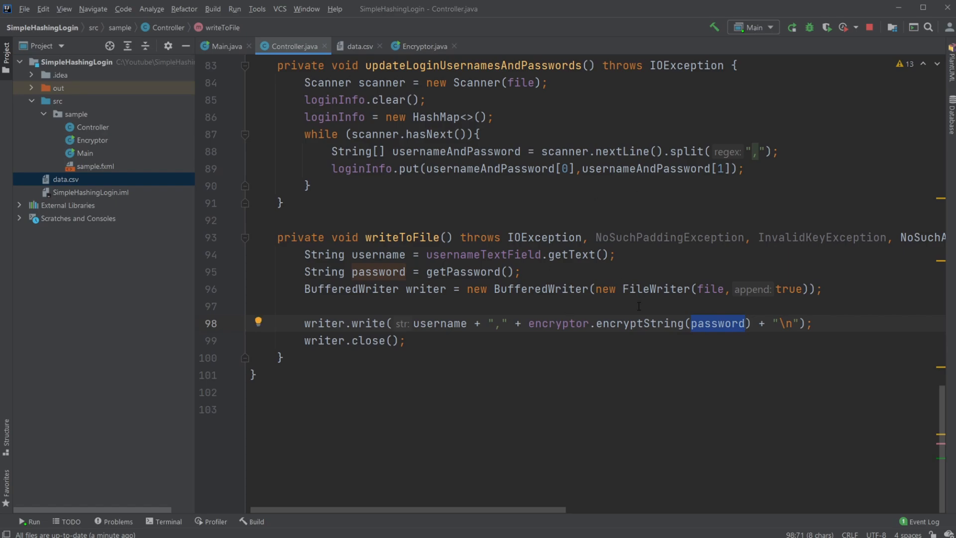
click(362, 46)
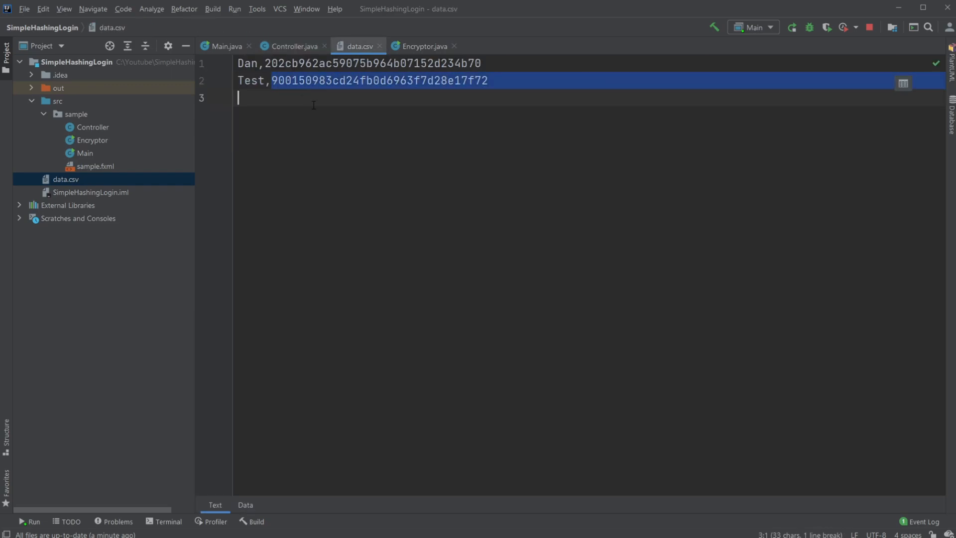
click(313, 105)
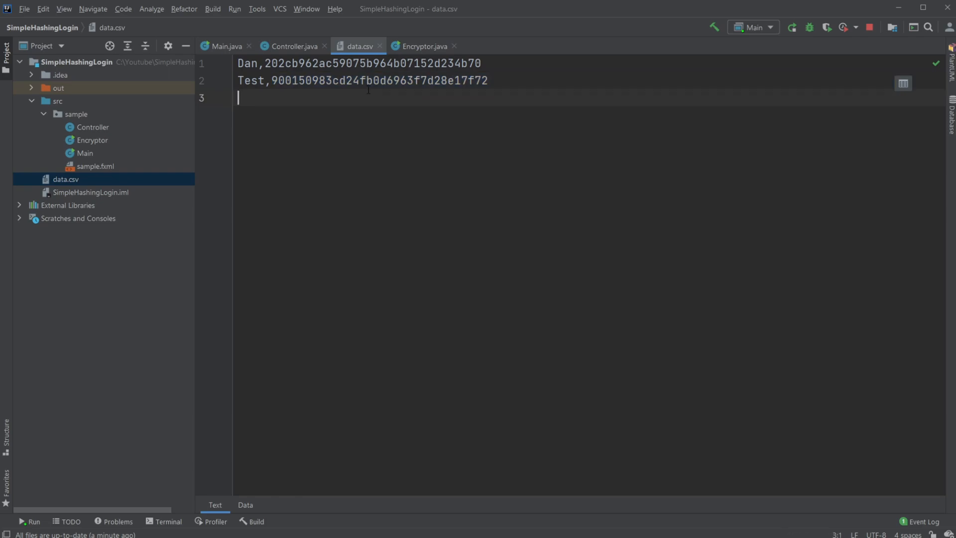
click(292, 46)
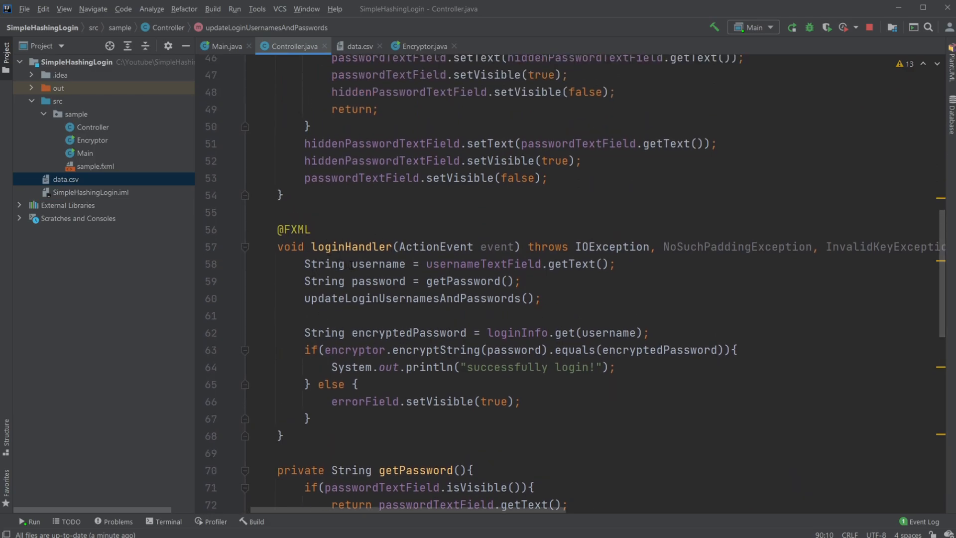
double_click(379, 264)
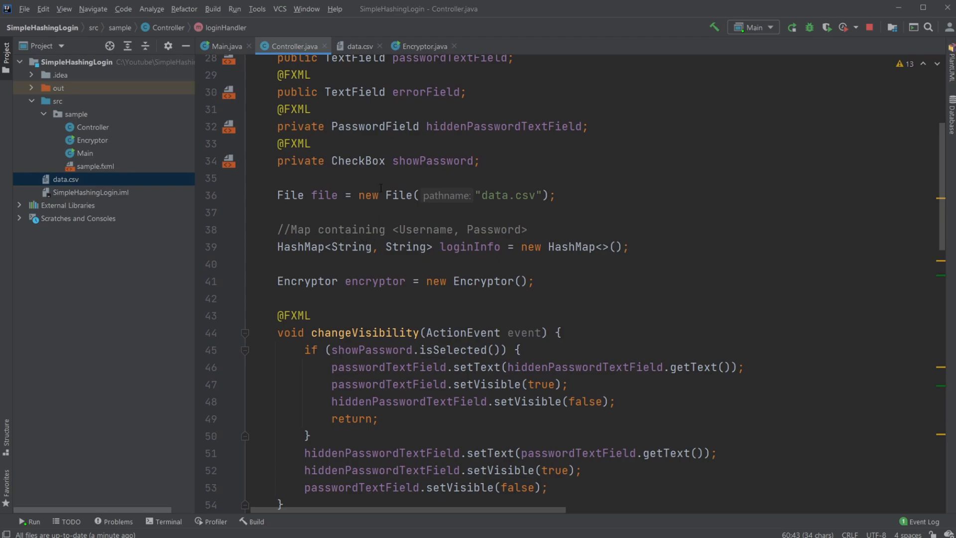
click(401, 248)
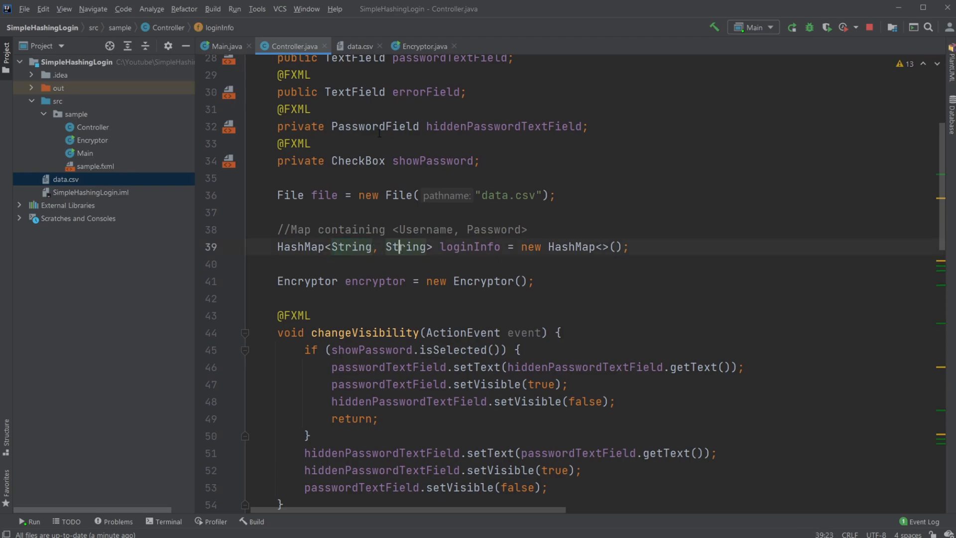
scroll(down, 3)
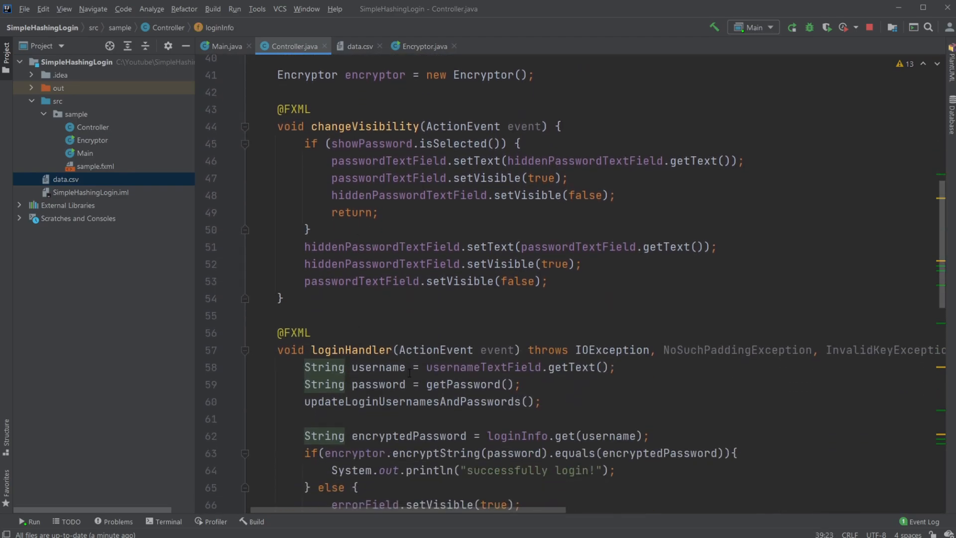
scroll(down, 3)
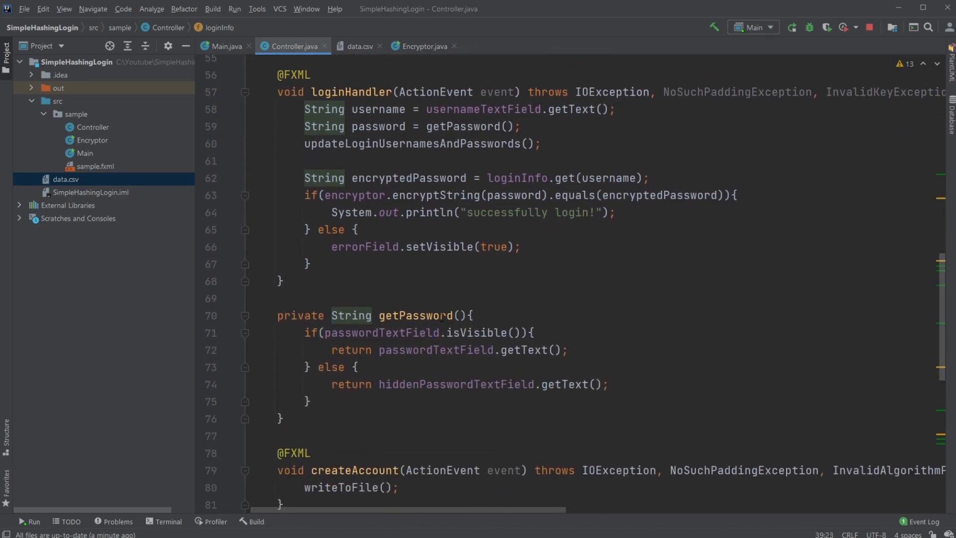
scroll(down, 3)
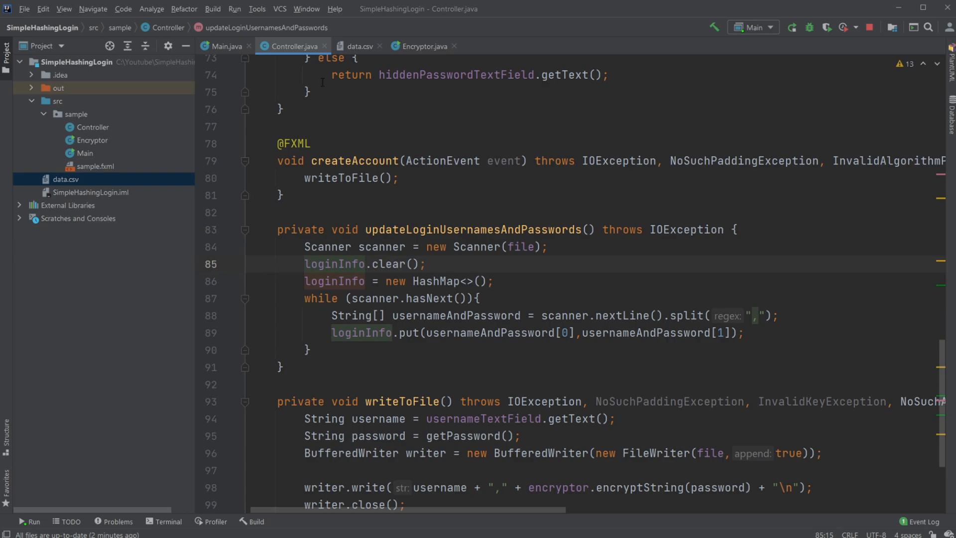
mouse_move(357, 51)
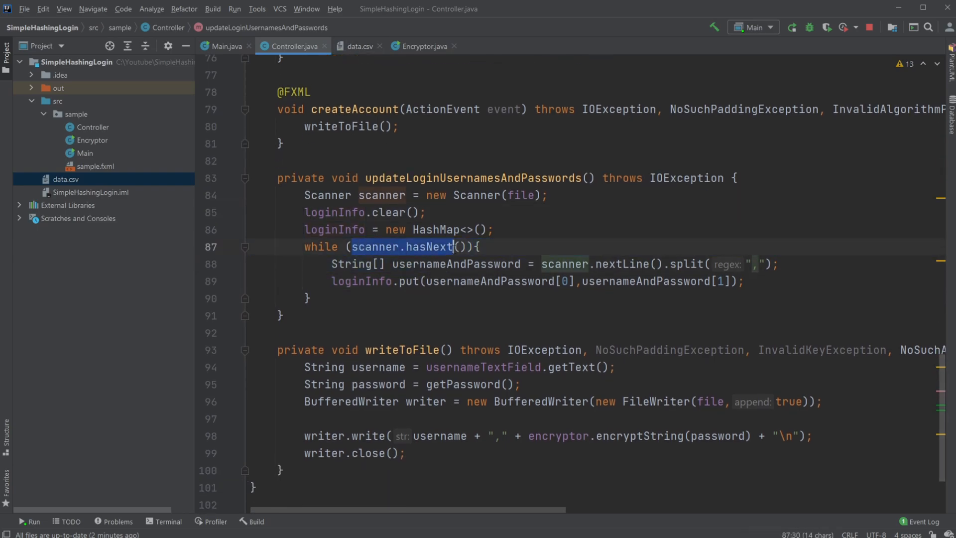
click(358, 46)
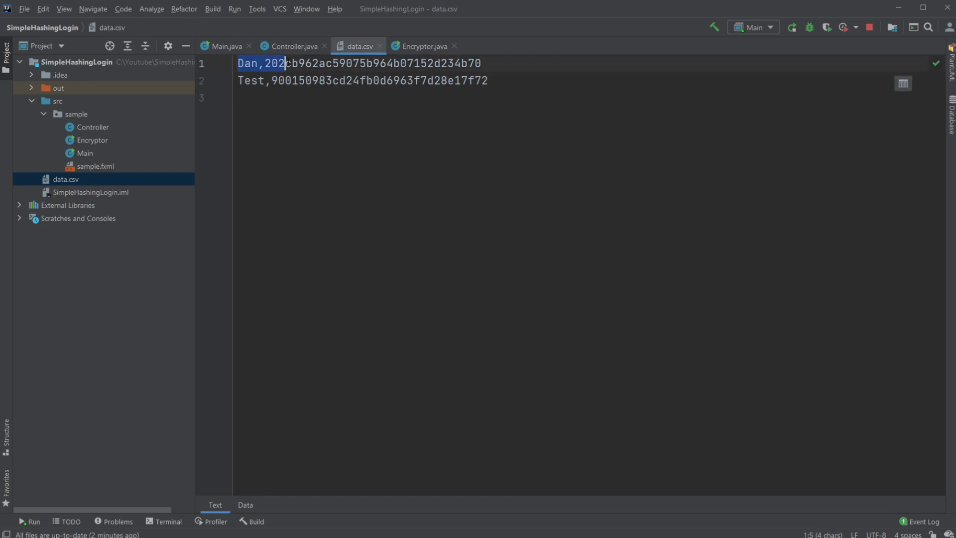
click(294, 46)
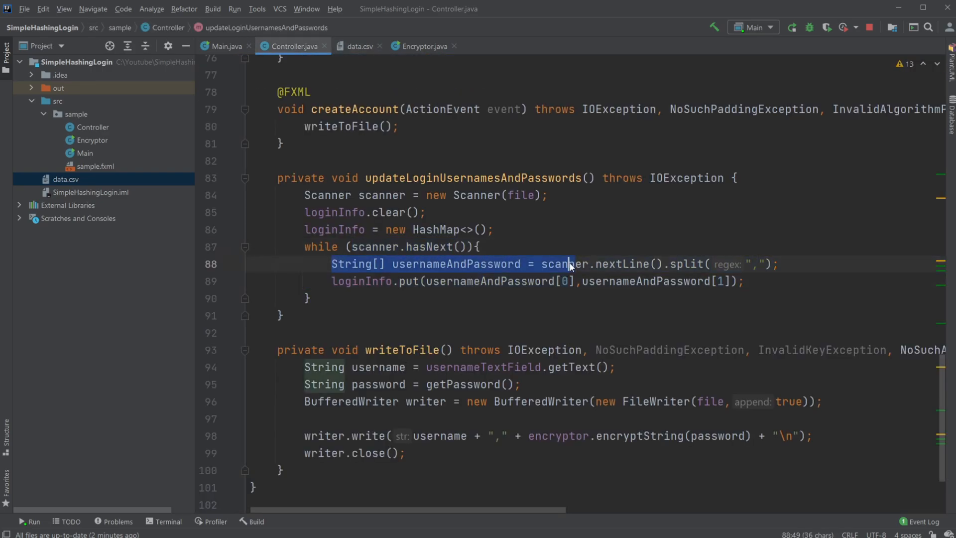
click(669, 264)
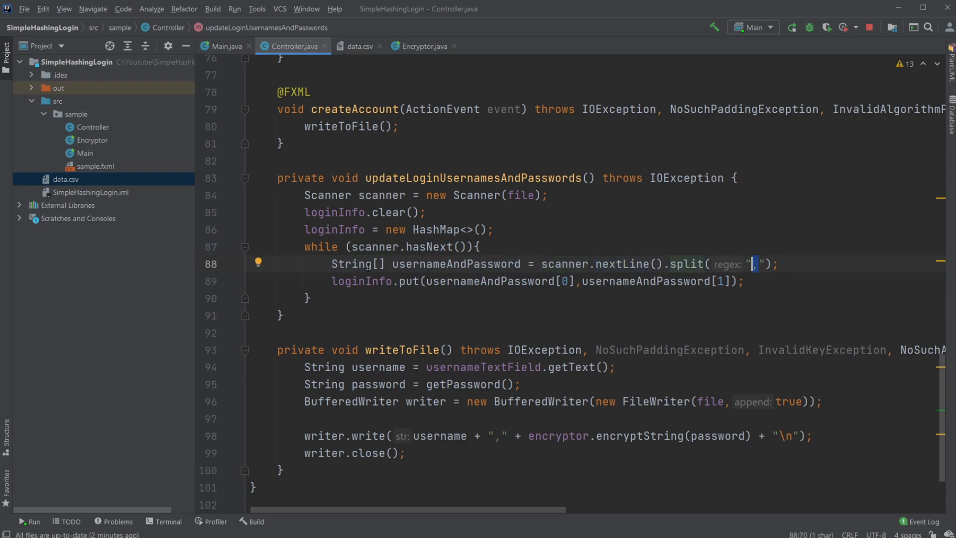
click(360, 46)
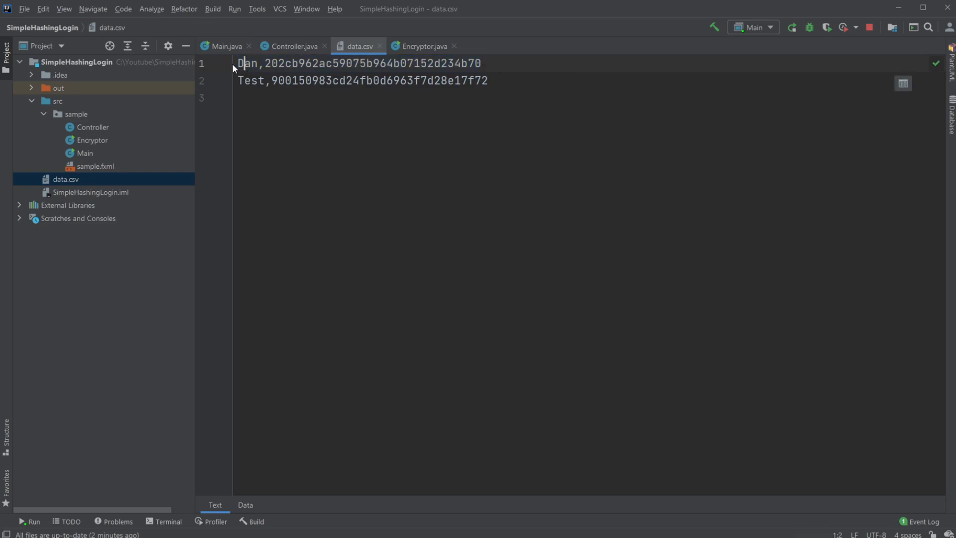
double_click(248, 64)
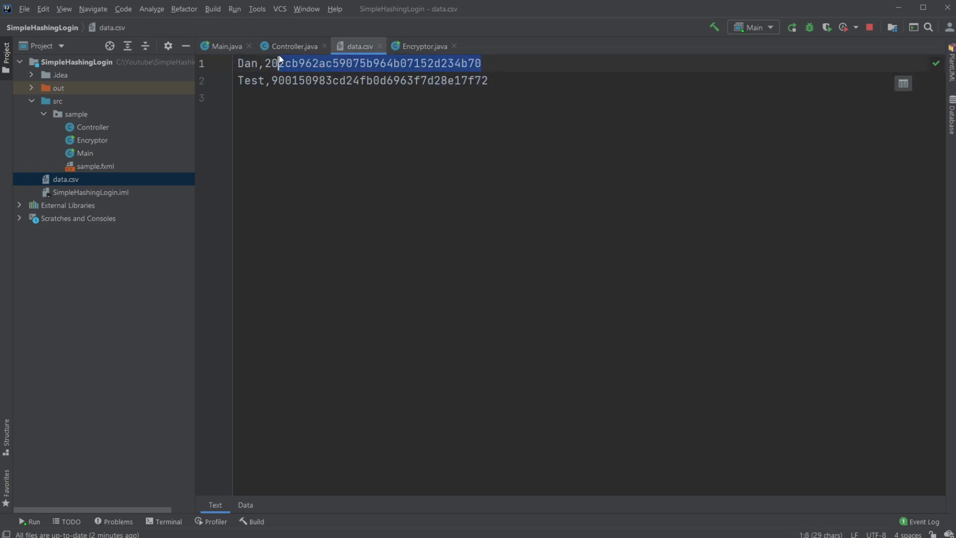
click(293, 46)
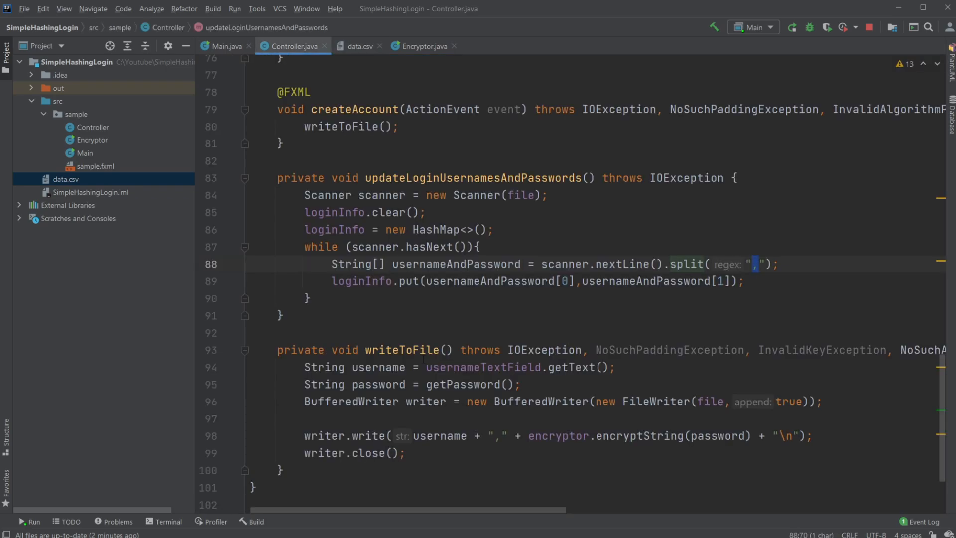
double_click(361, 281)
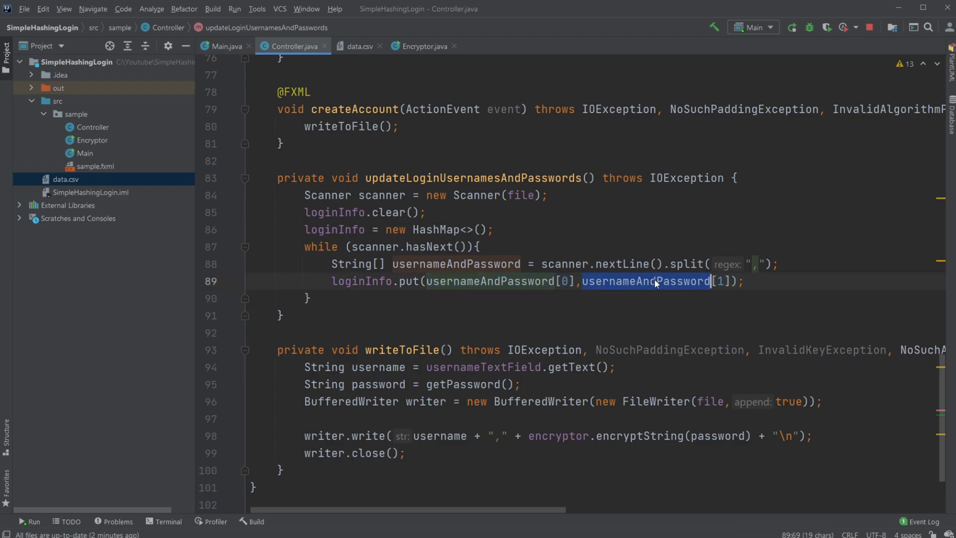
click(454, 281)
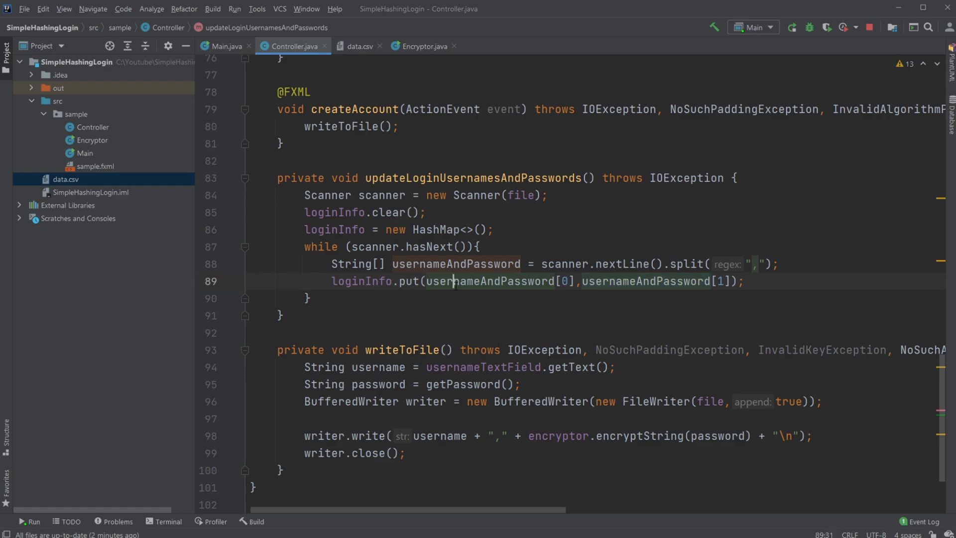
double_click(488, 281)
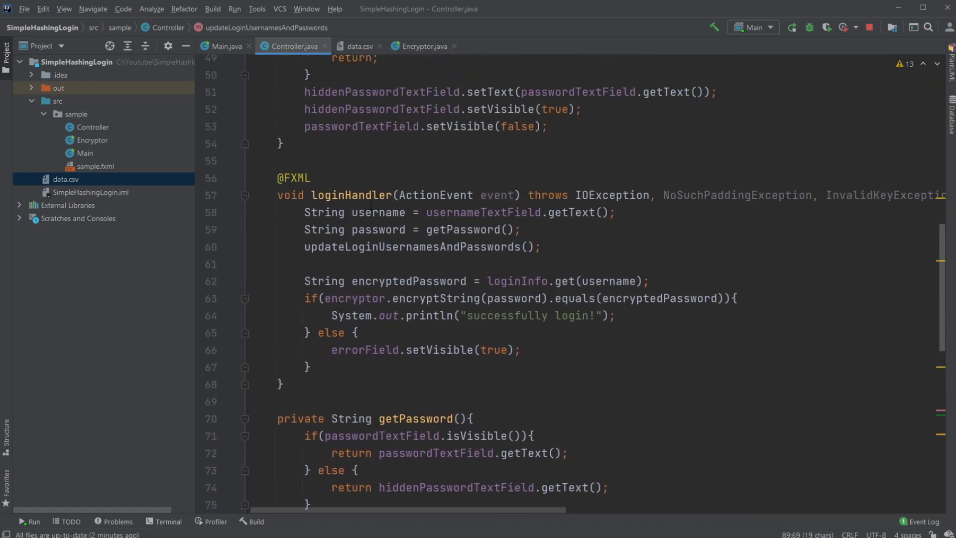
Compare the loginInfo lookup by username against Dan's stored hash, then relaunch the app.
double_click(411, 247)
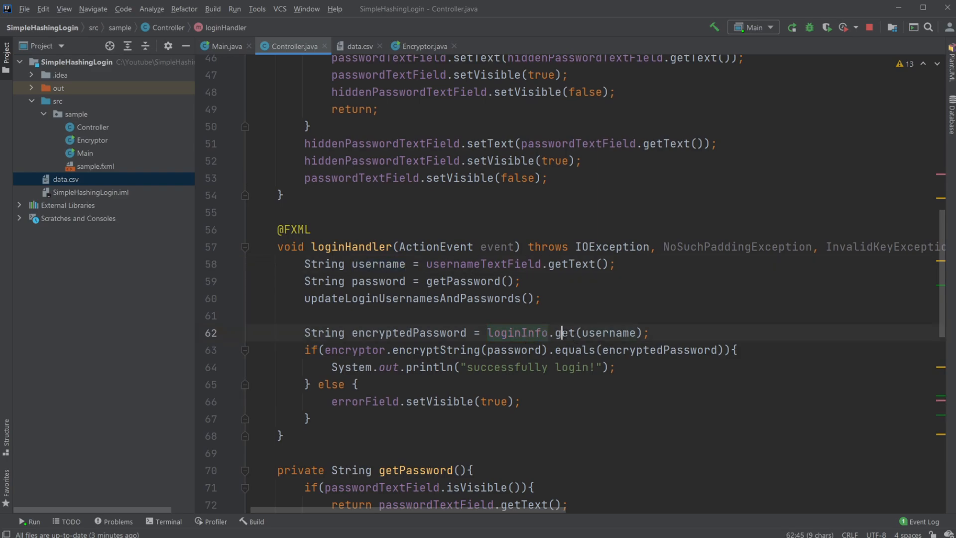
double_click(610, 333)
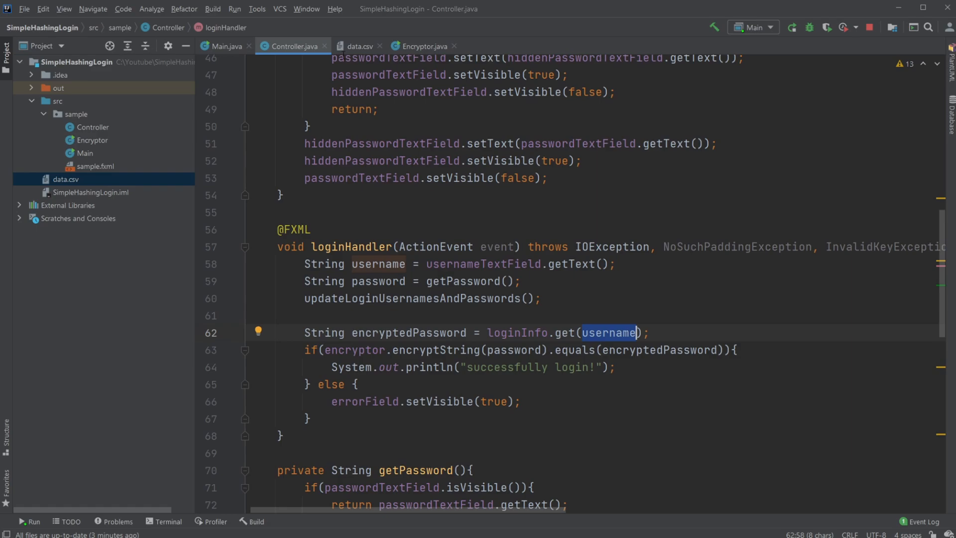
click(357, 46)
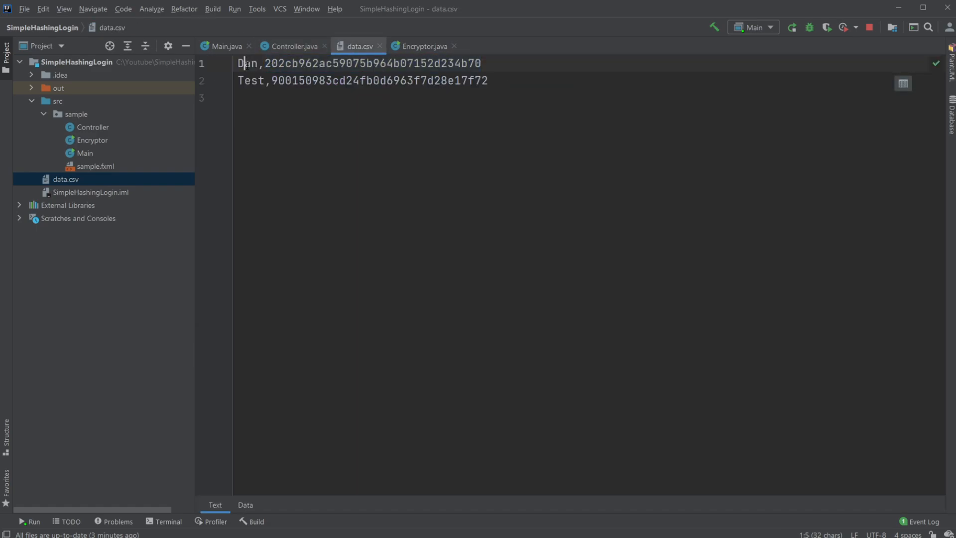
drag(265, 63, 482, 63)
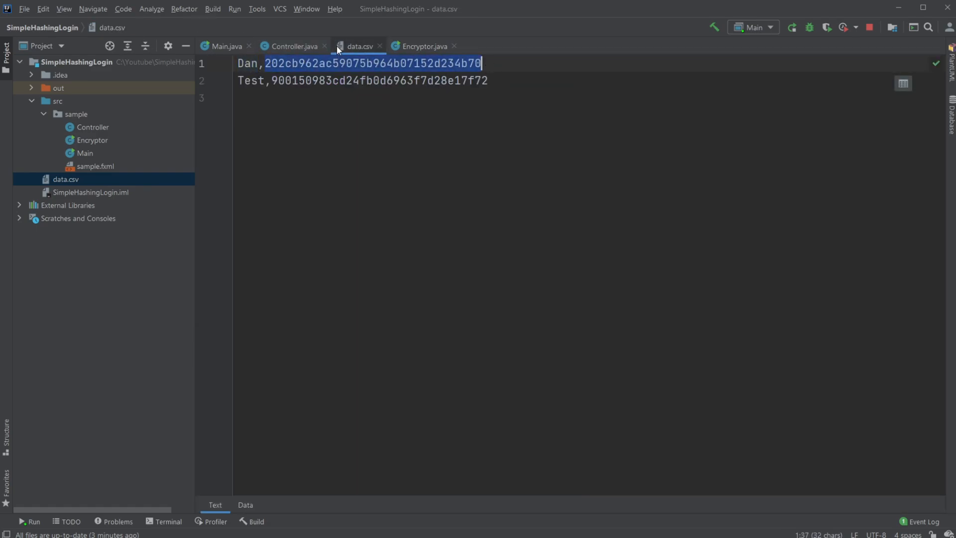
click(292, 45)
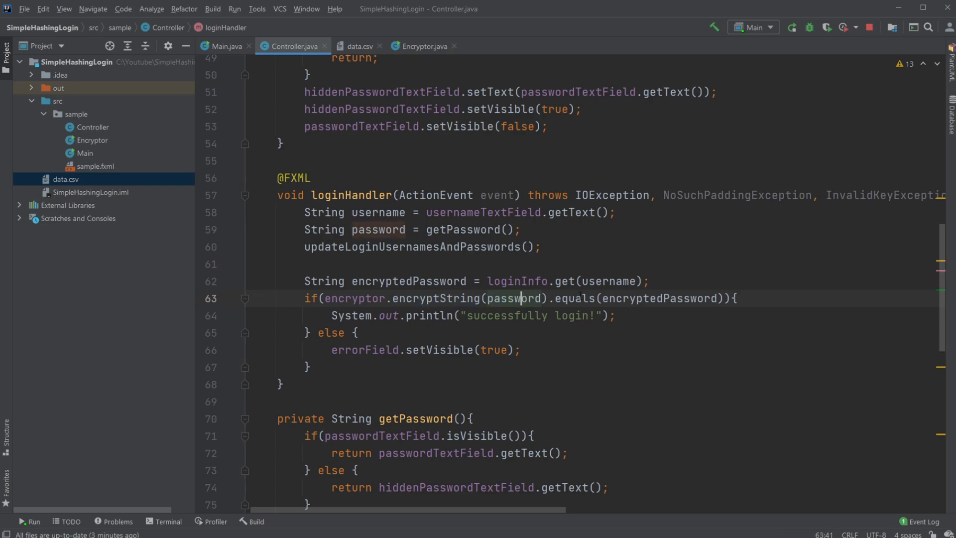
click(357, 45)
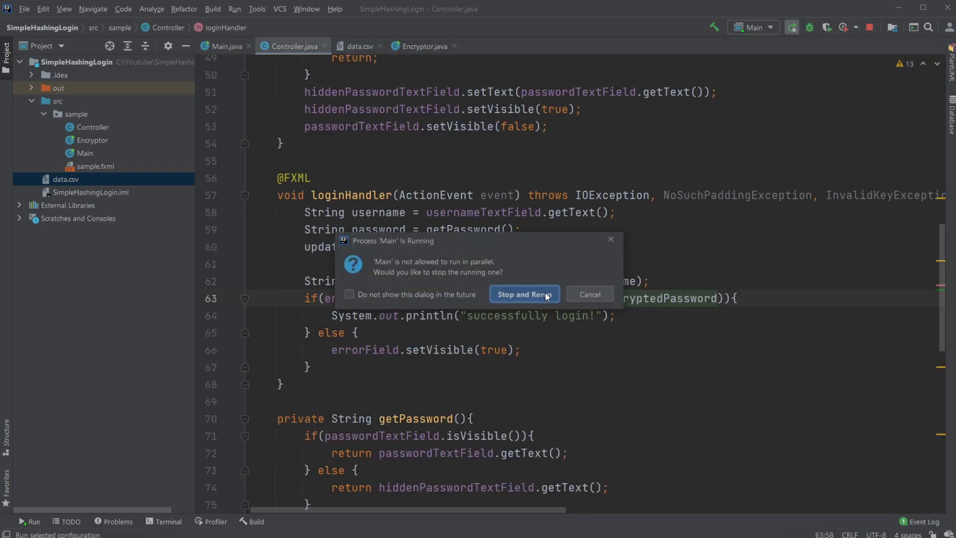
click(524, 294)
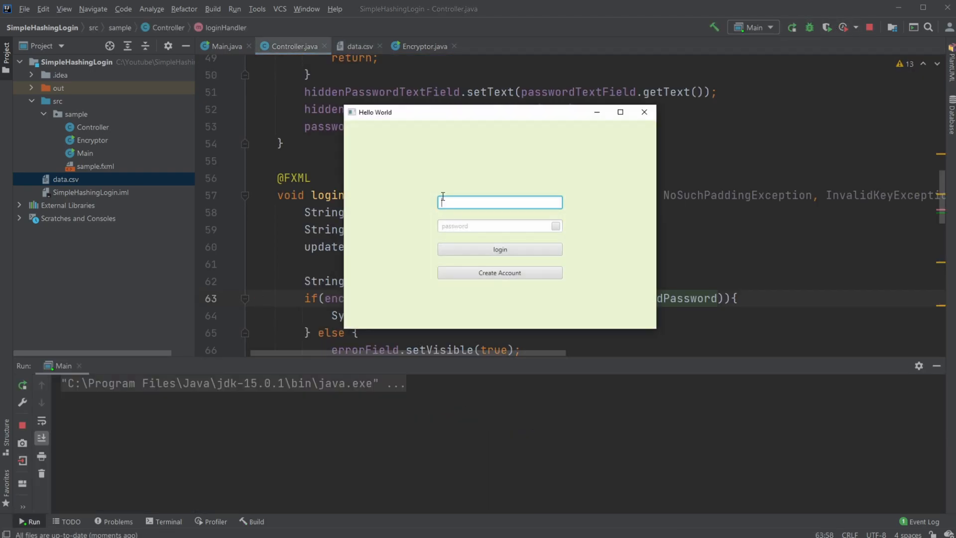
text(Dam)
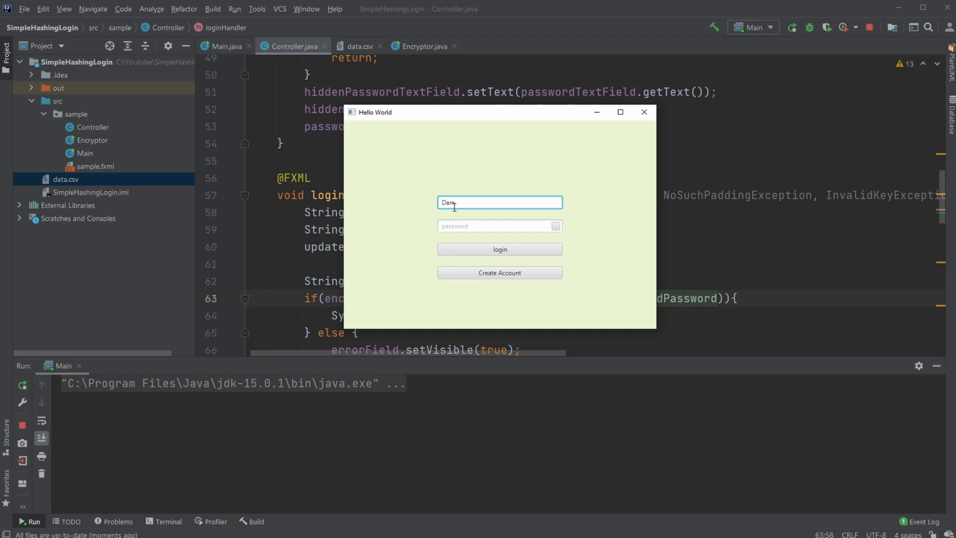
click(496, 225)
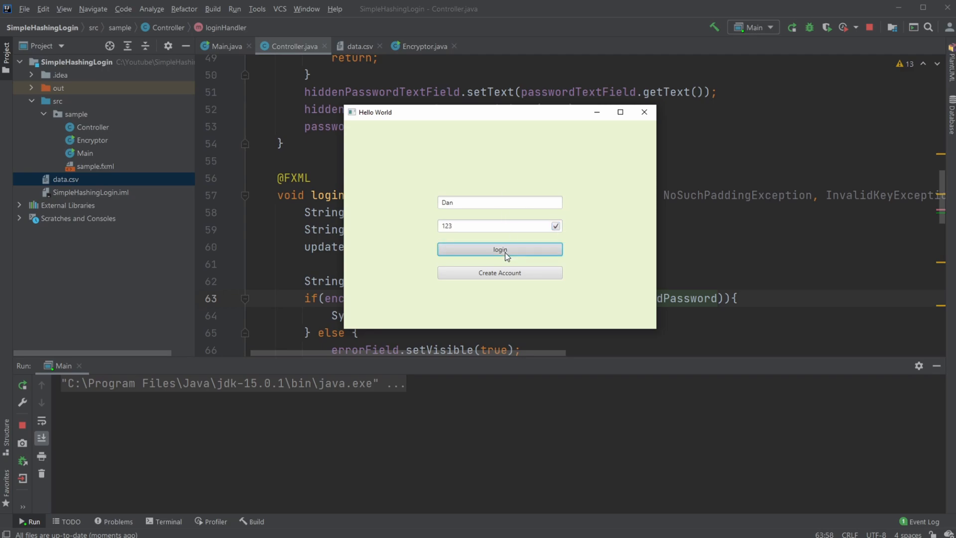
click(501, 249)
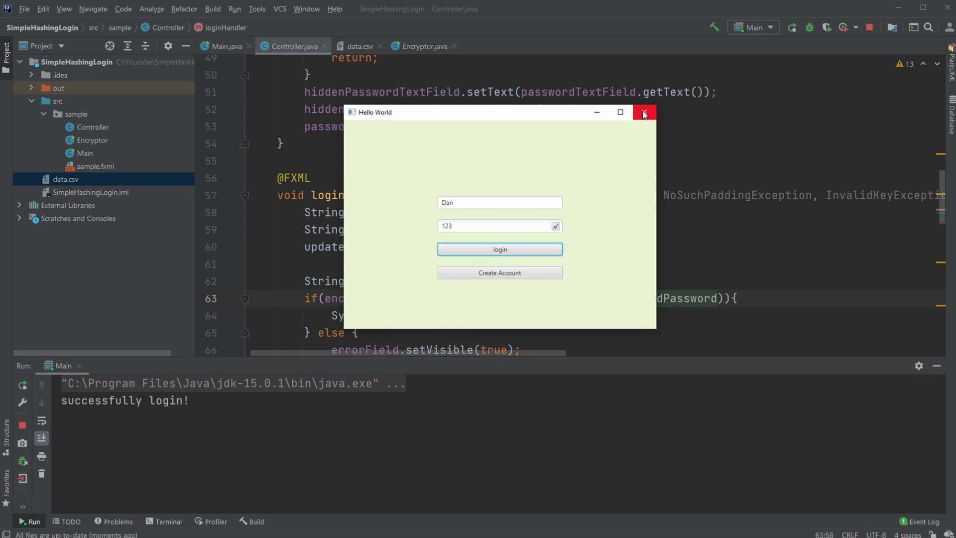
click(646, 113)
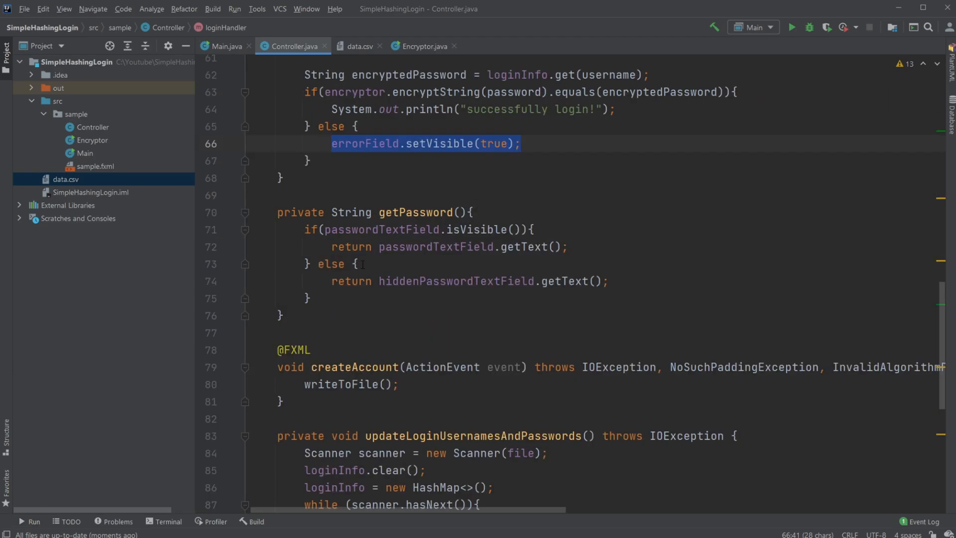
Review data.csv and the MD5 algorithm name in Encryptor, then relaunch the app.
scroll(up, 3)
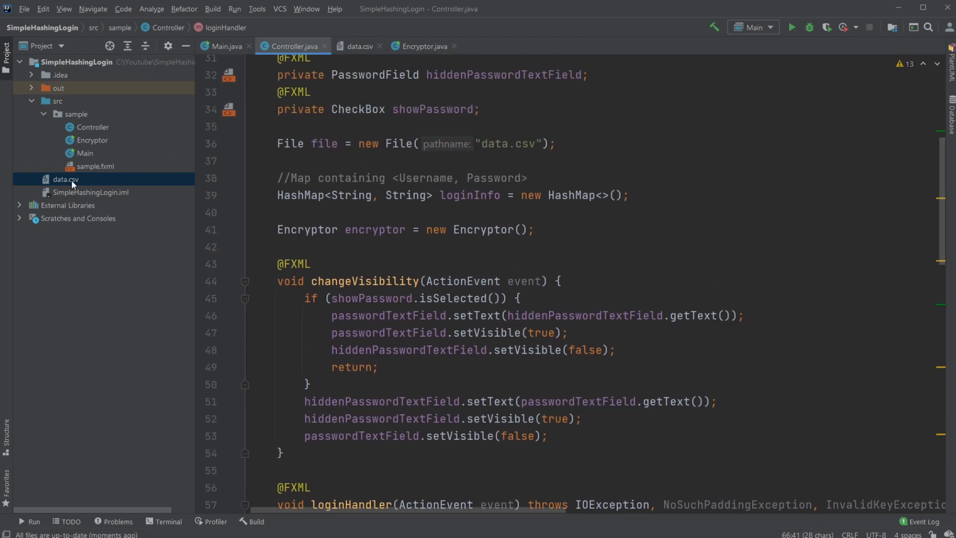
double_click(65, 179)
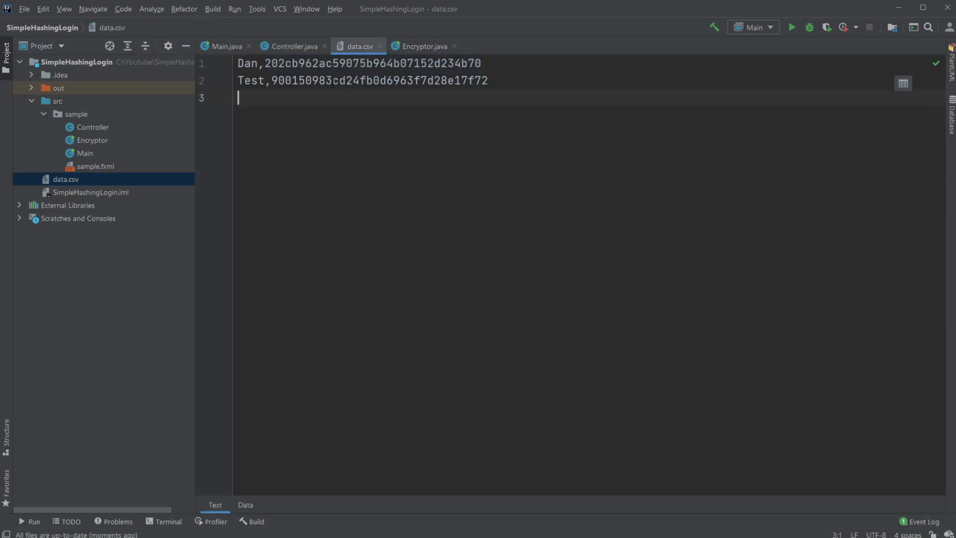
click(423, 46)
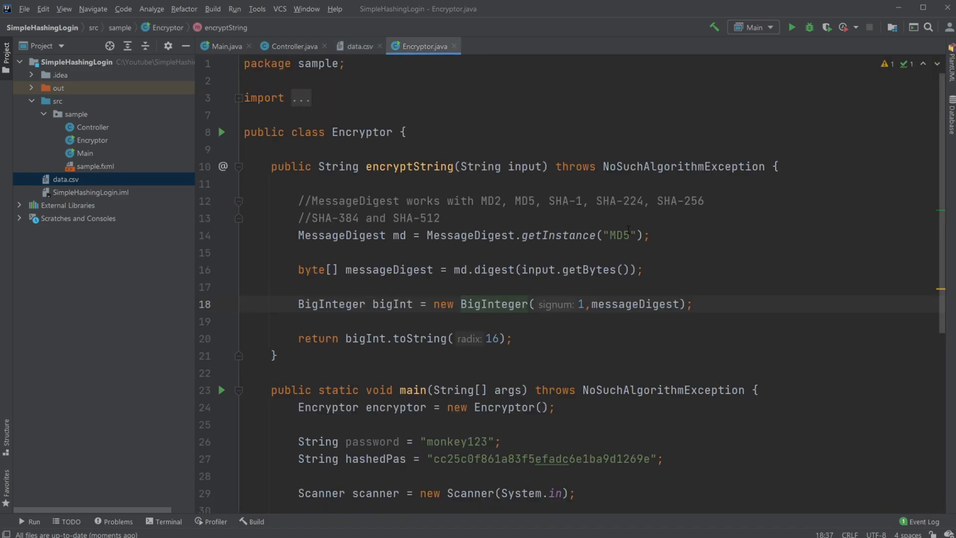
double_click(621, 235)
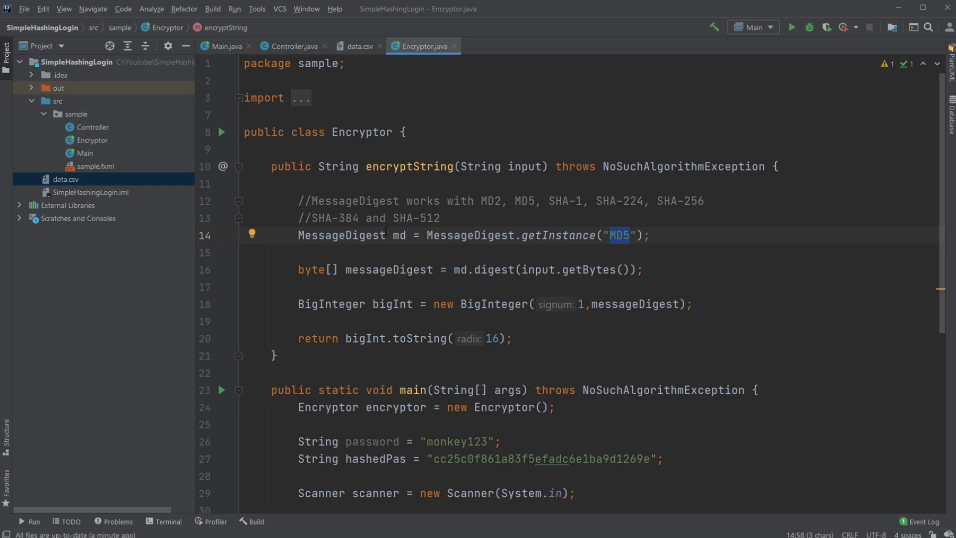
click(794, 28)
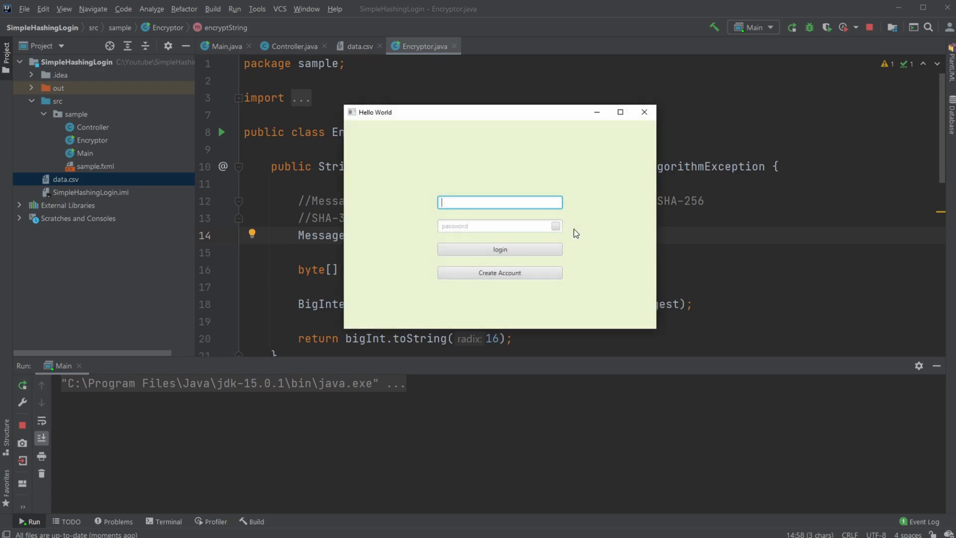